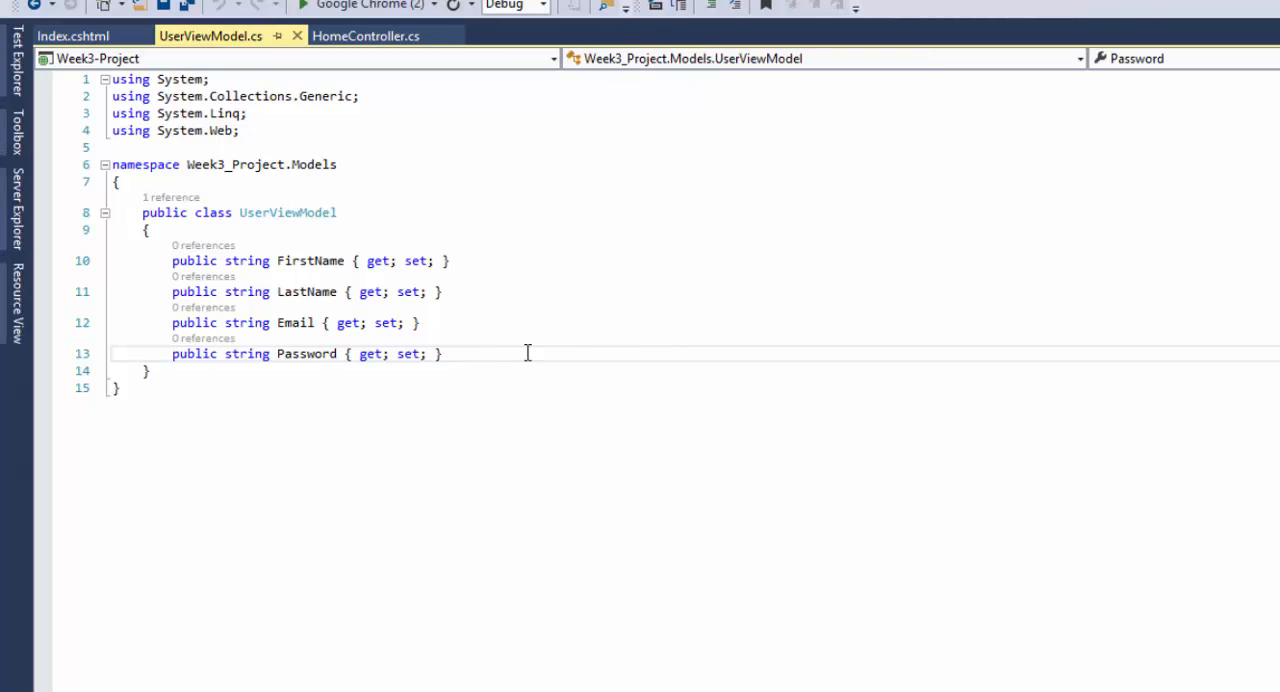
# Step: Add string properties PhoneType and PhoneNumber after Password using the prop snippet
pyautogui.write('pr')
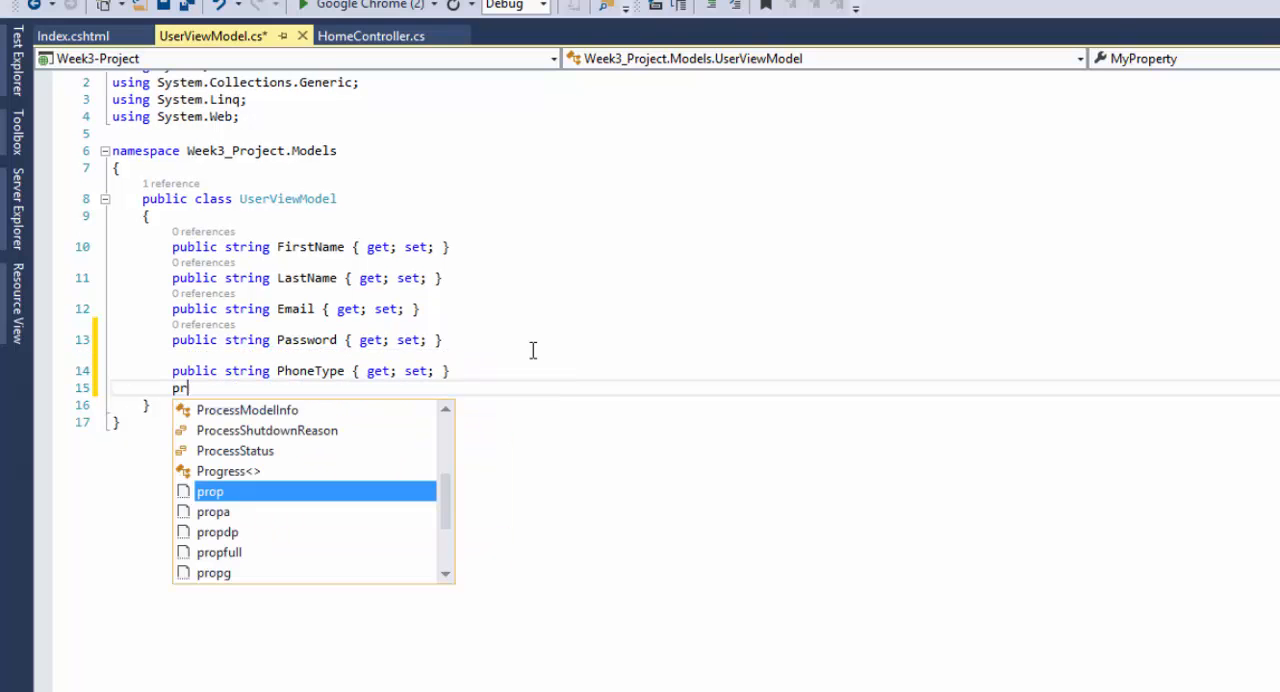
pyautogui.press('Tab')
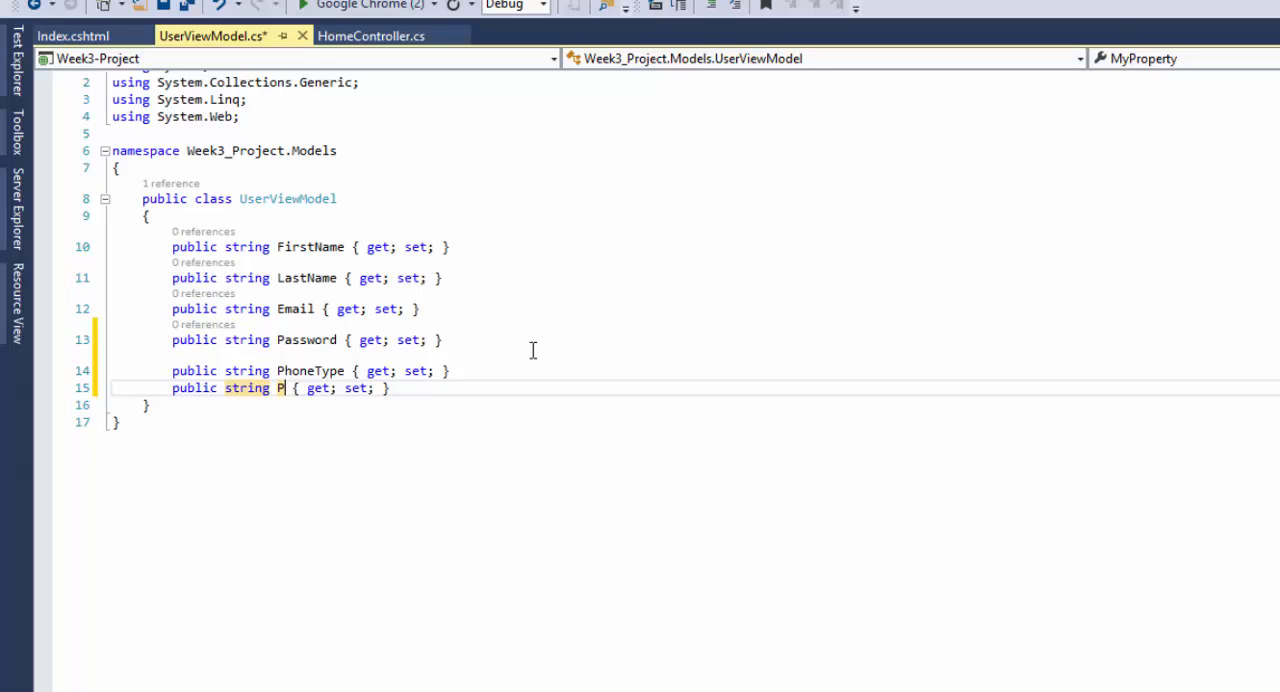
pyautogui.write('honeNumber')
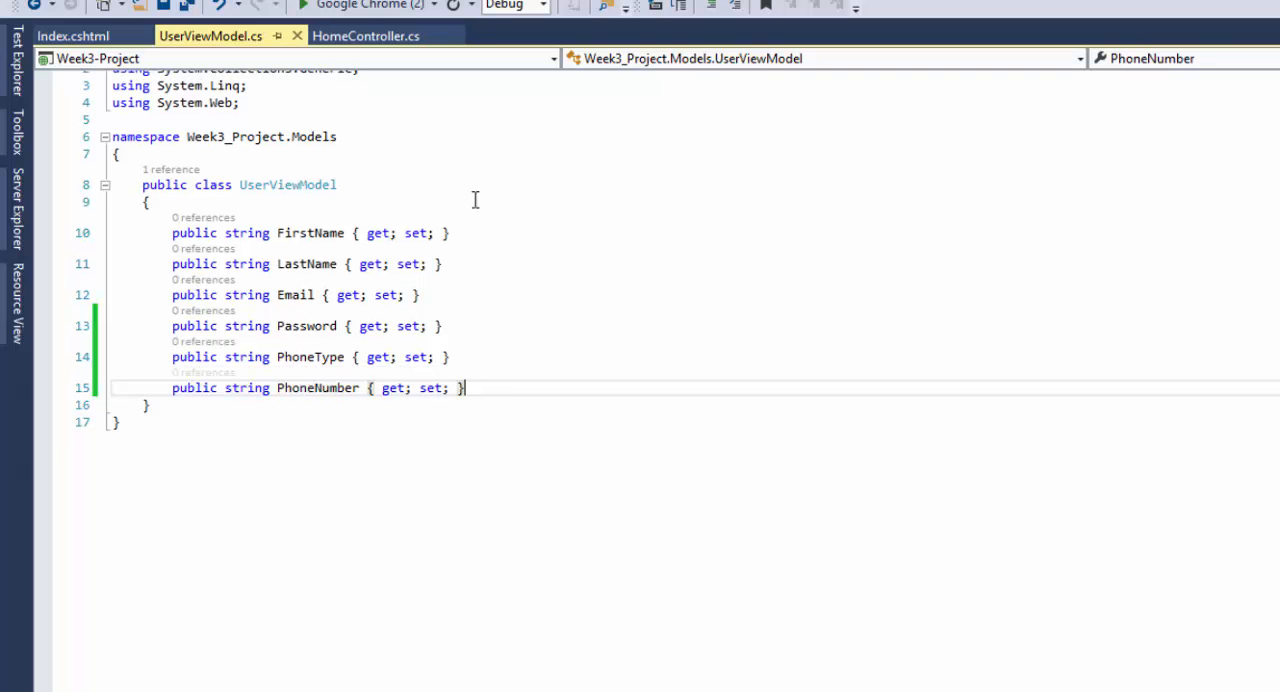
# Step: In Index.cshtml, add a Phone Type label with a <!--Drop Down List--> placeholder comment
pyautogui.click(73, 35)
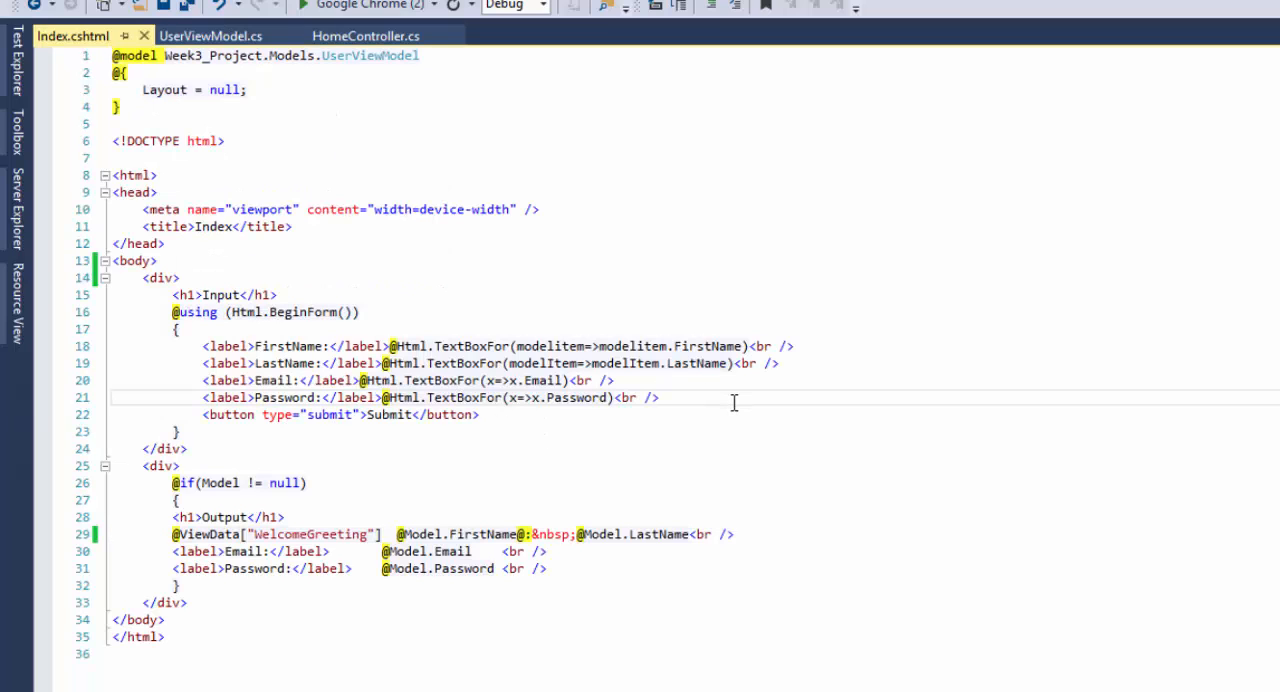
pyautogui.write('<label')
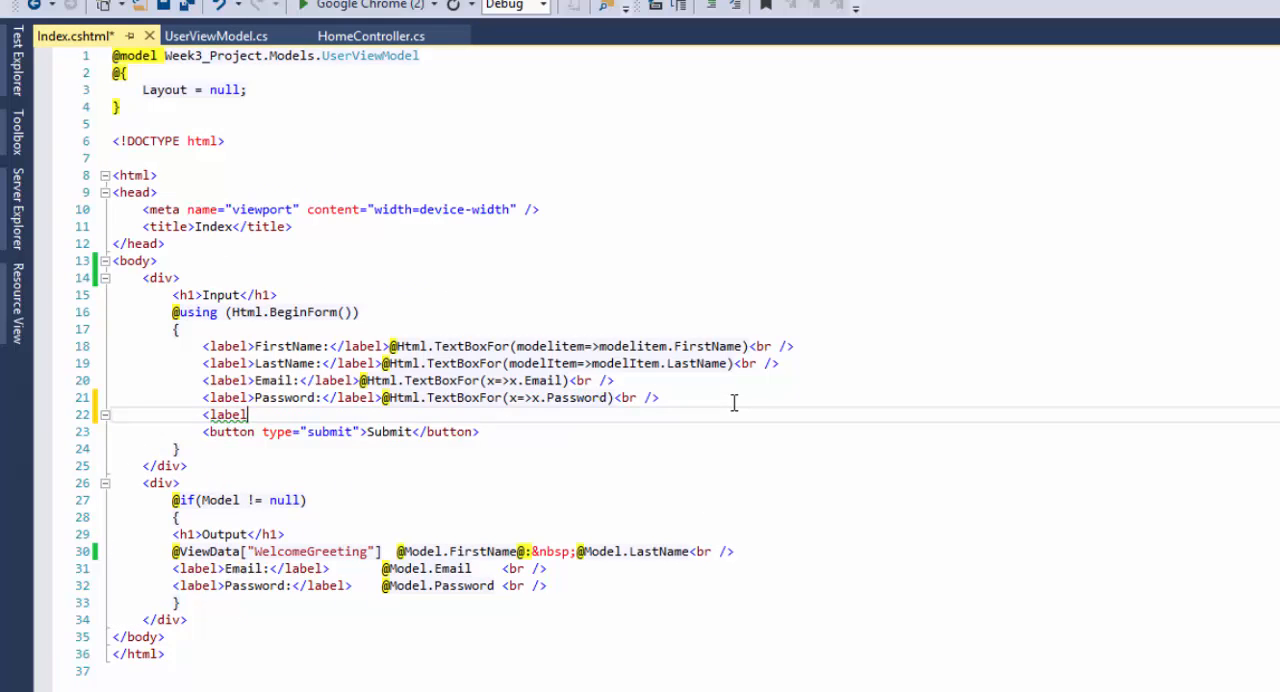
pyautogui.write('Phone Type</label>')
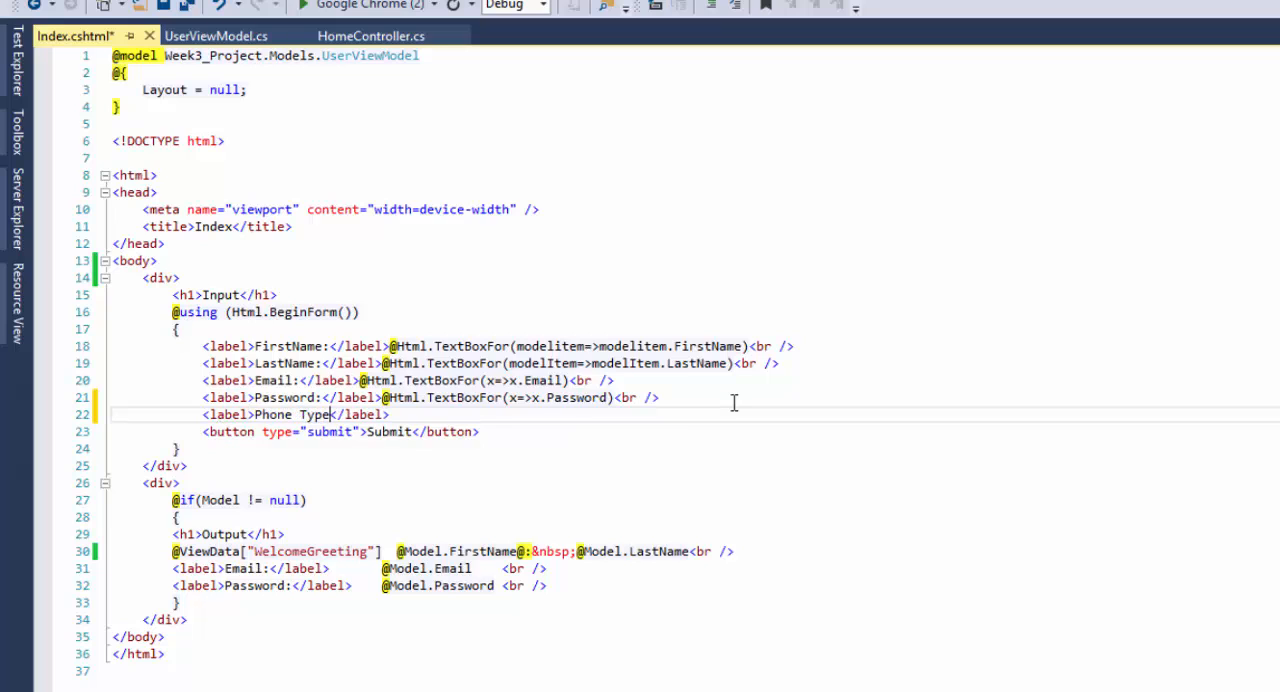
pyautogui.write('<')
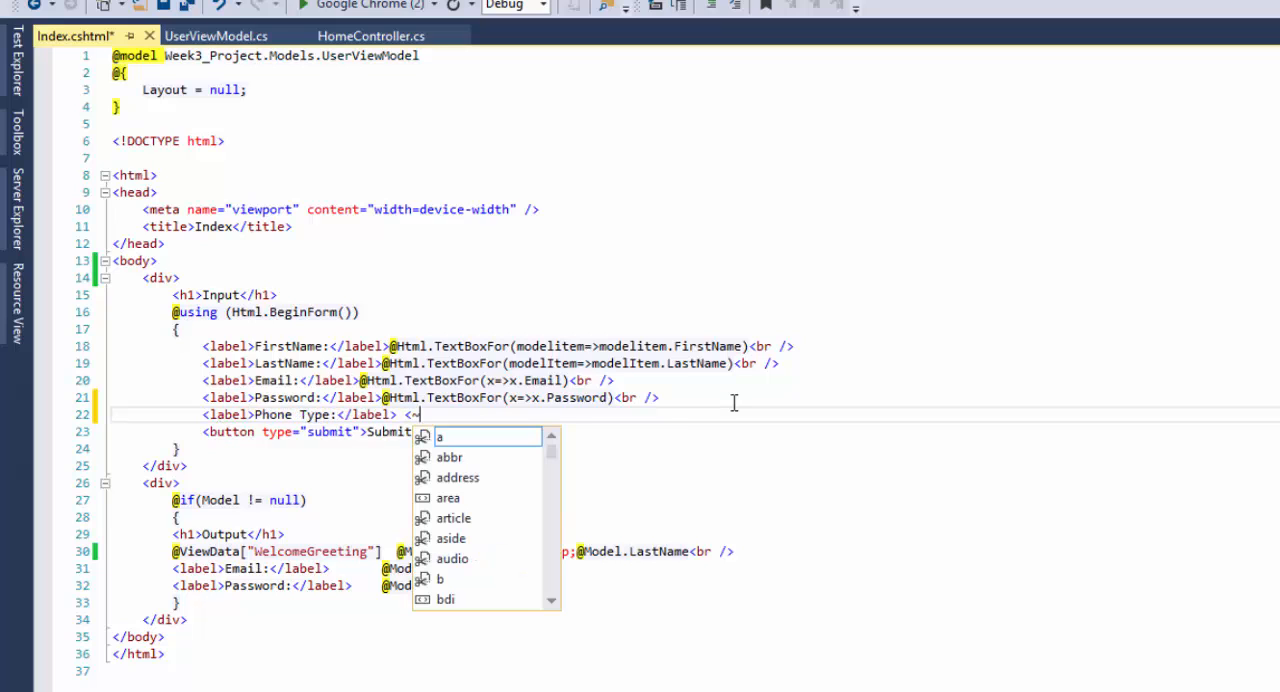
pyautogui.write('---->')
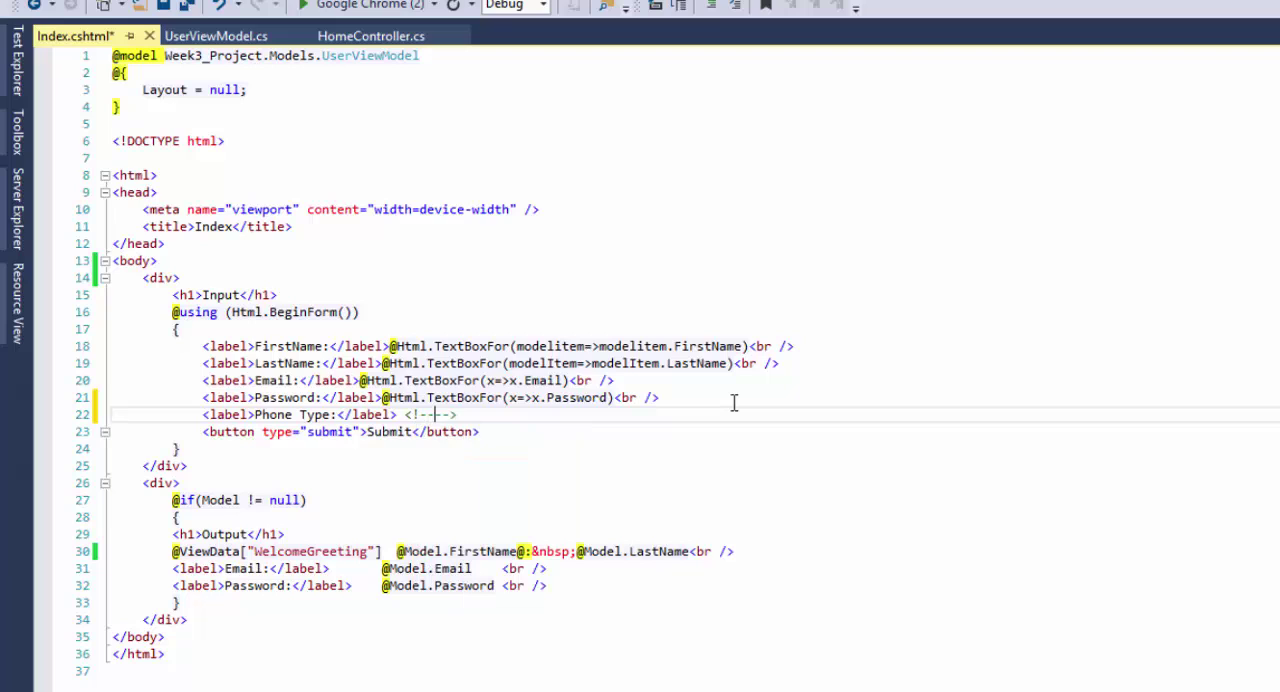
pyautogui.write('Drop Do')
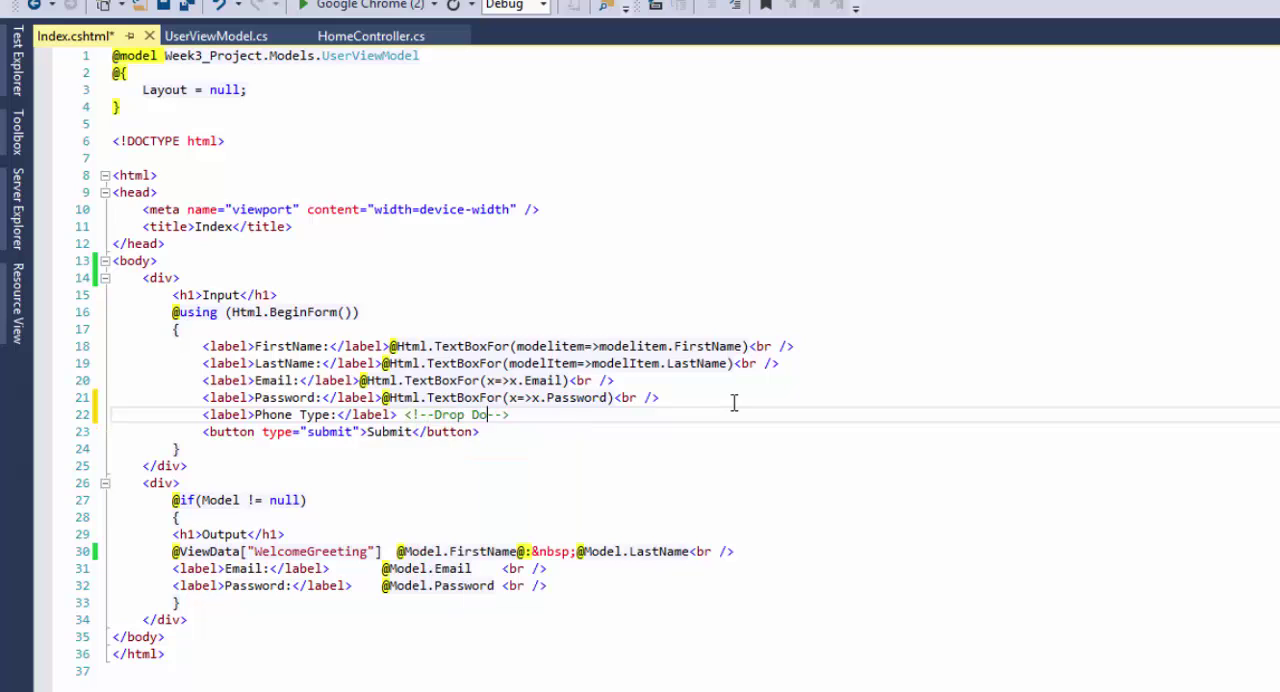
pyautogui.write('<a')
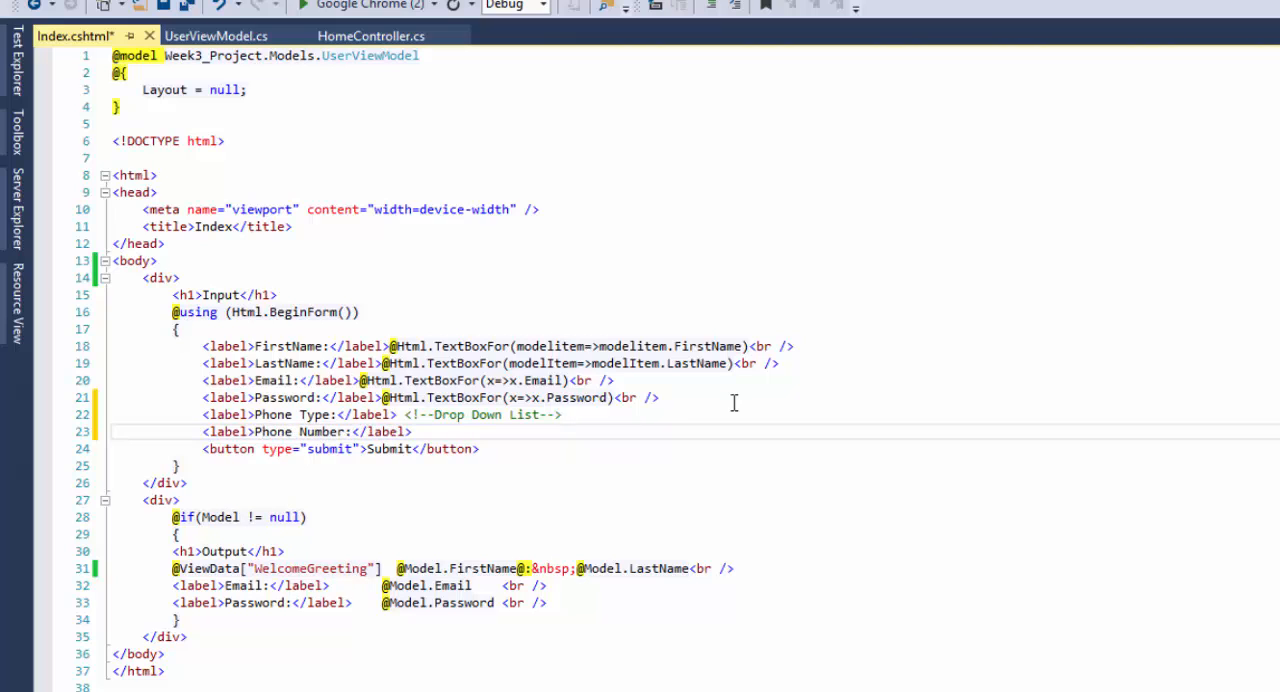
pyautogui.write('@Html.')
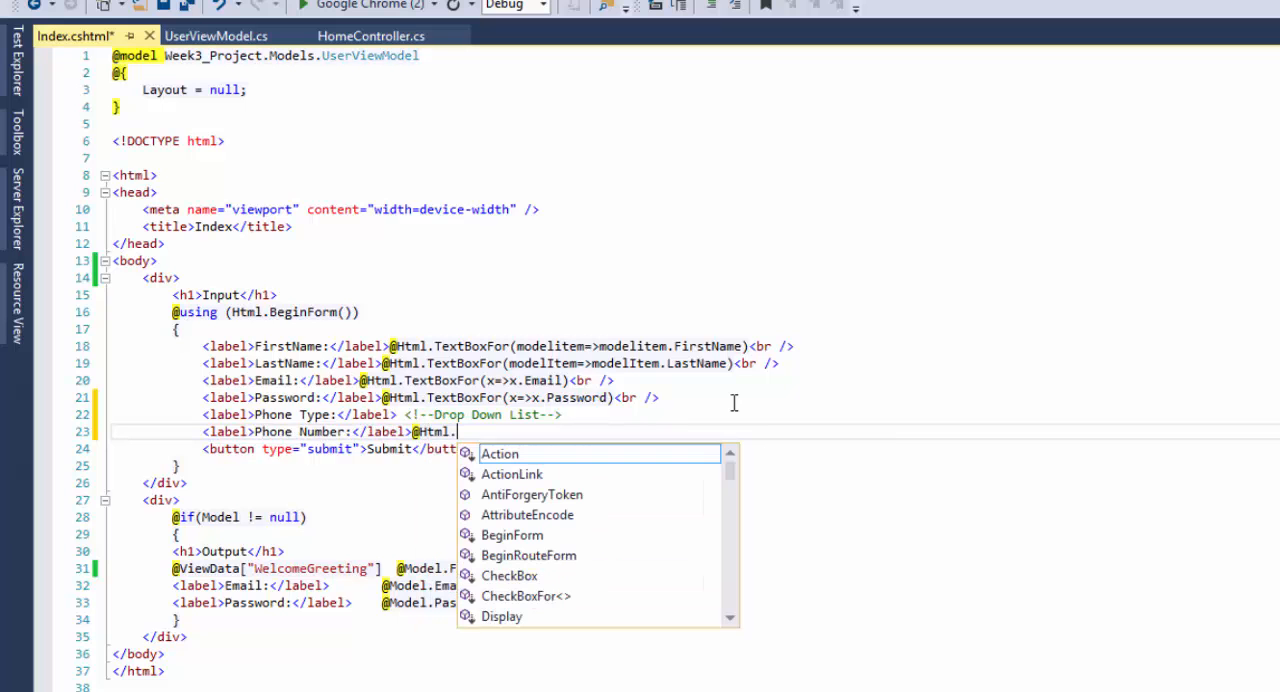
pyautogui.write('TextBoxFor')
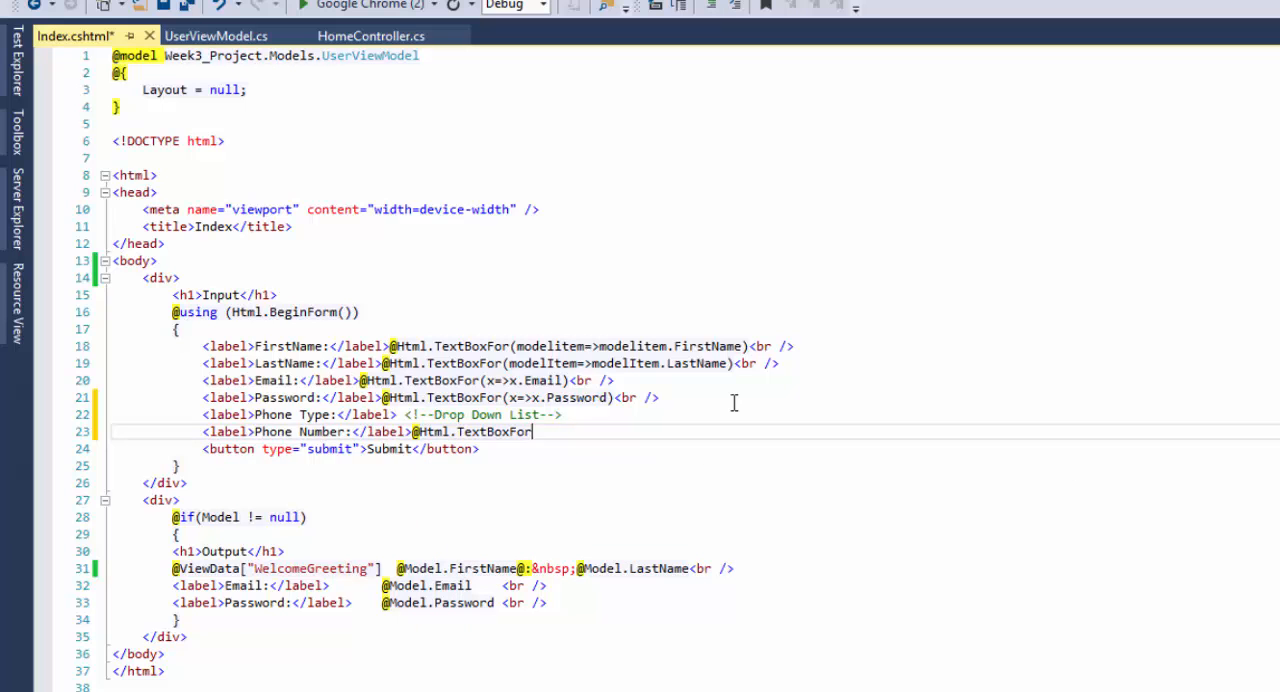
pyautogui.write('(x=>x.')
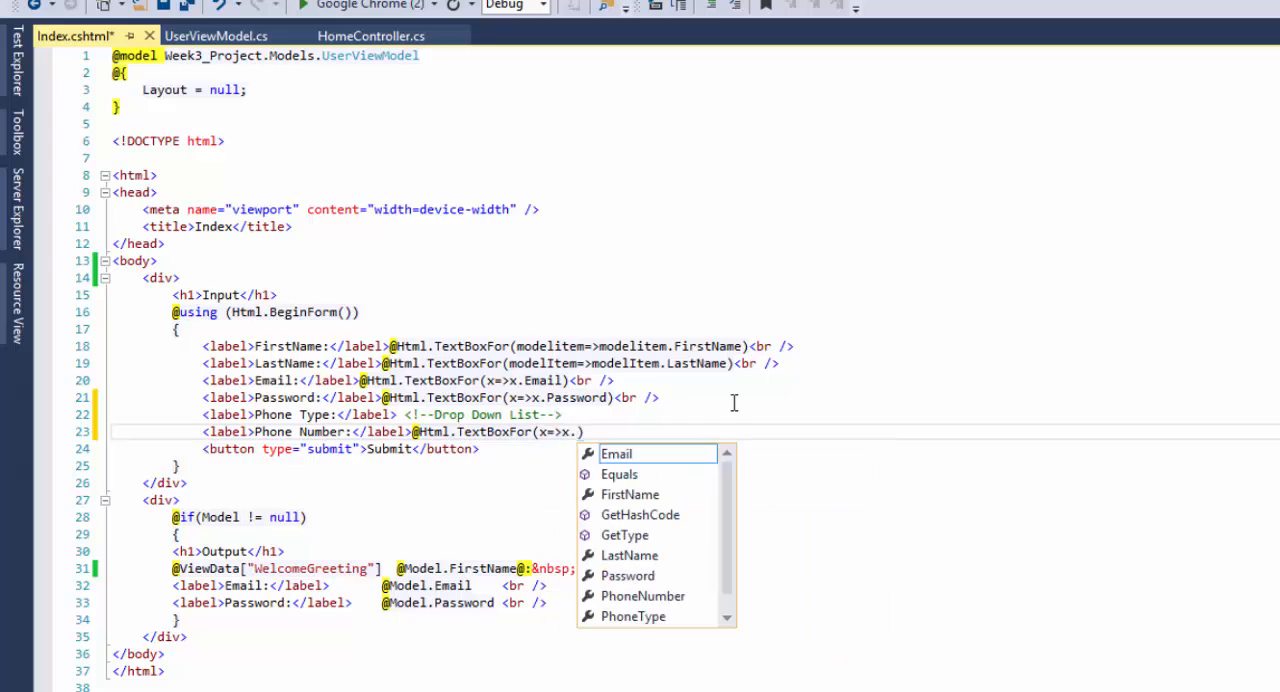
pyautogui.write('PhoneNumber')
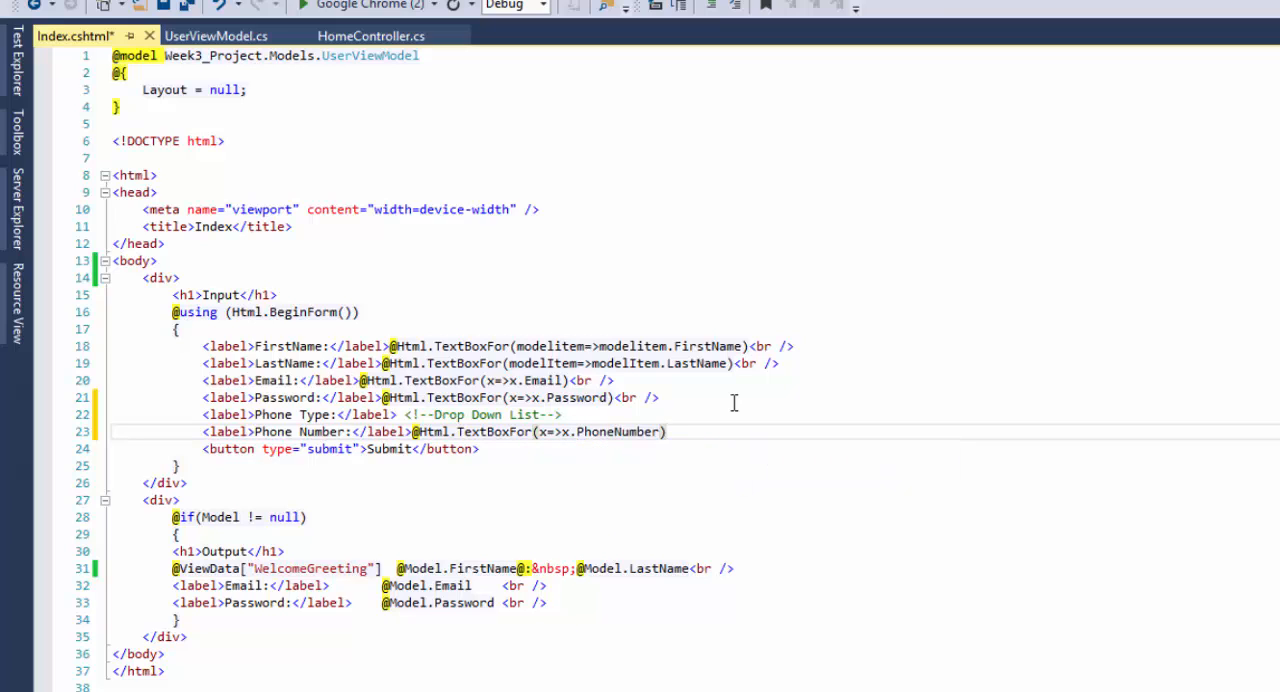
pyautogui.press('Ctrl+S')
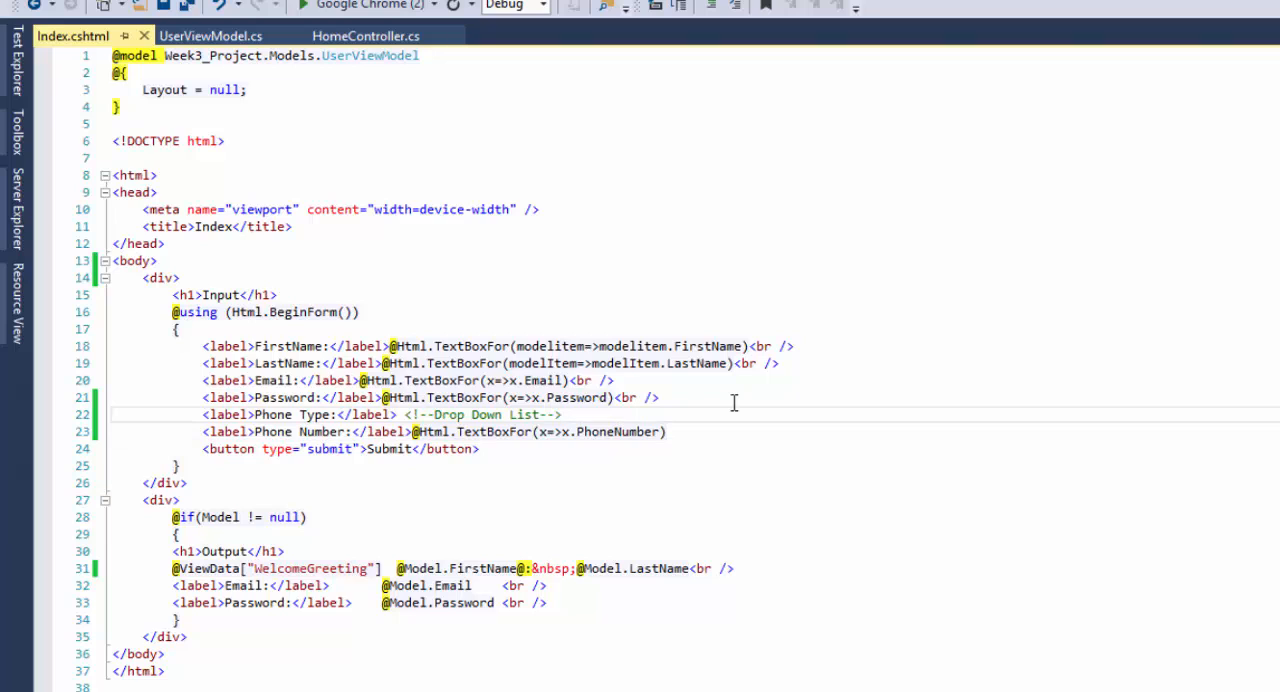
pyautogui.moveTo(397, 414); pyautogui.dragTo(562, 414)
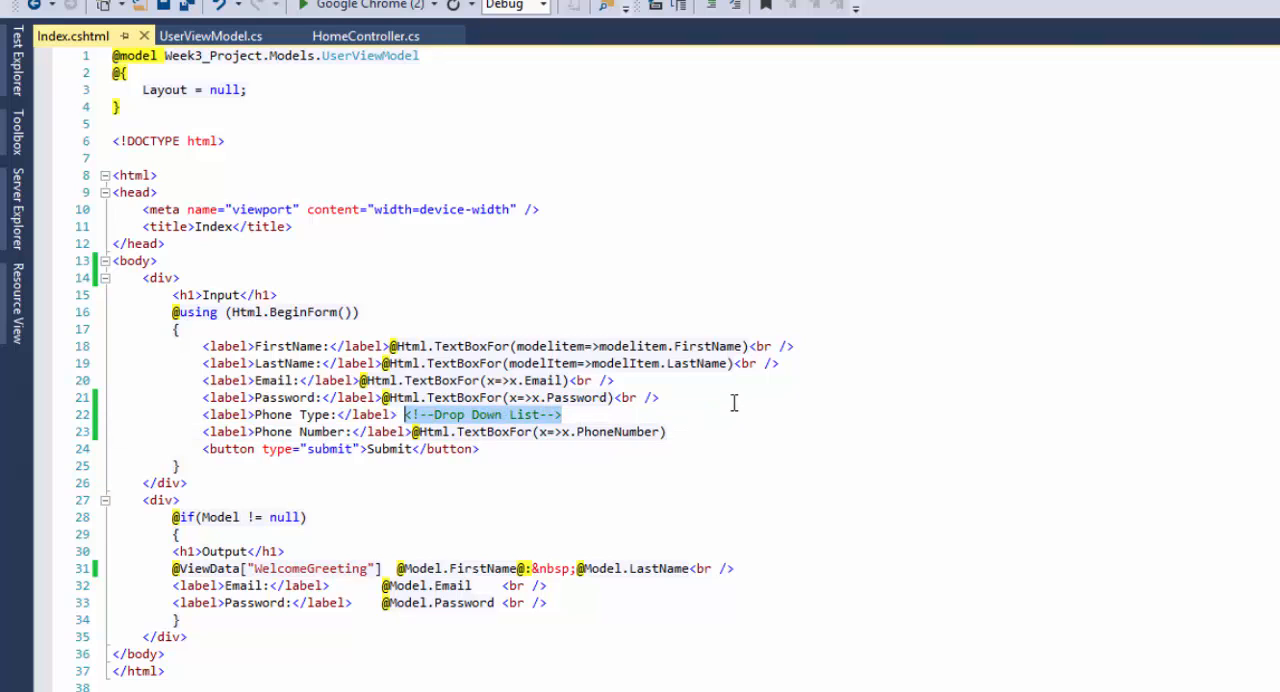
pyautogui.write('@Htm')
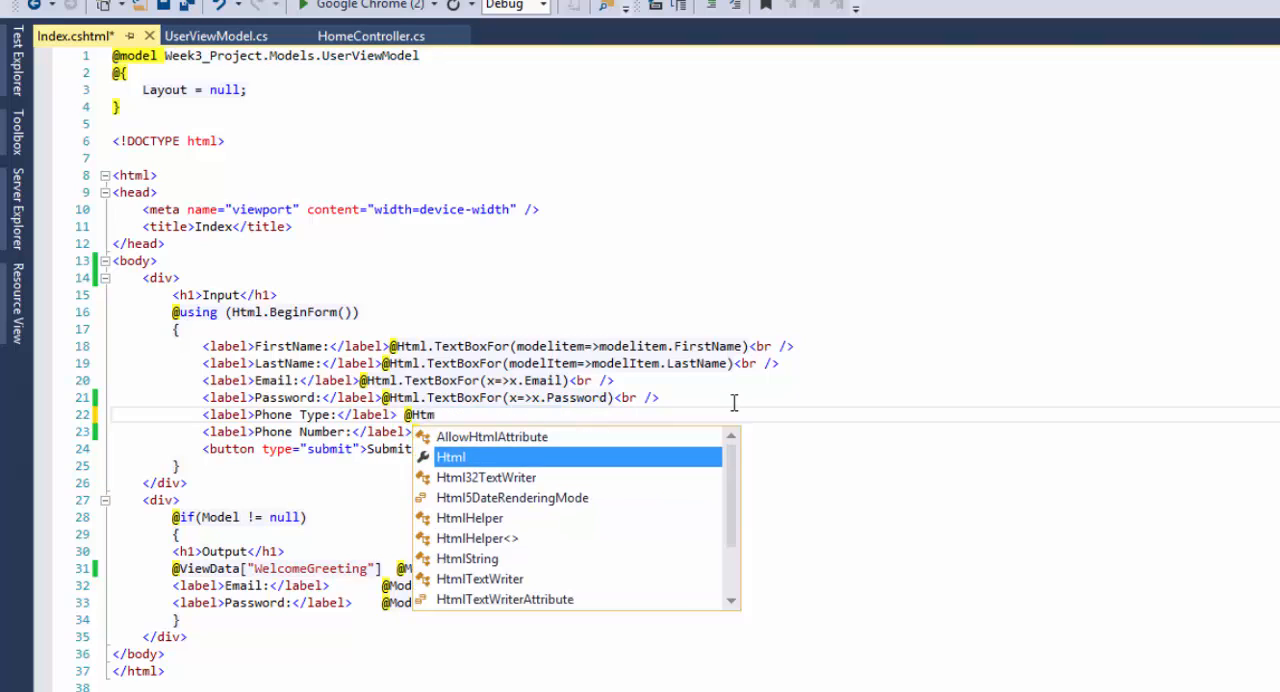
pyautogui.write('.DropDownListFor(')
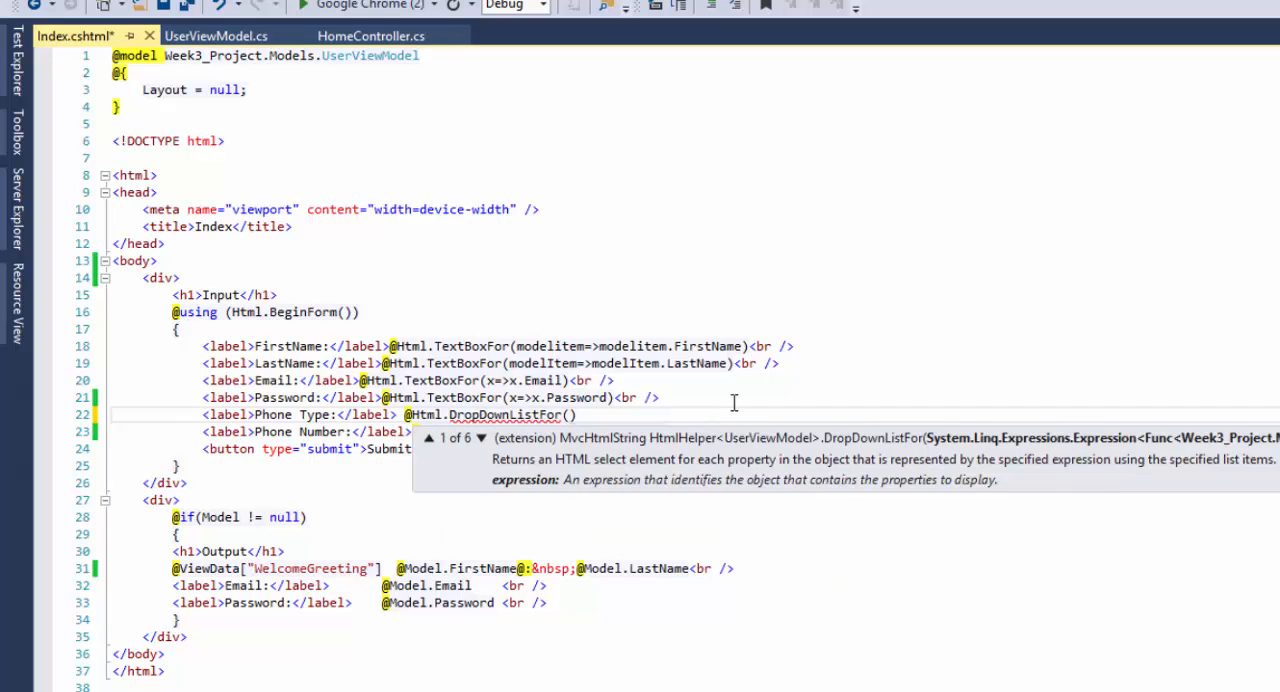
pyautogui.write('x=>x.PhoneType')
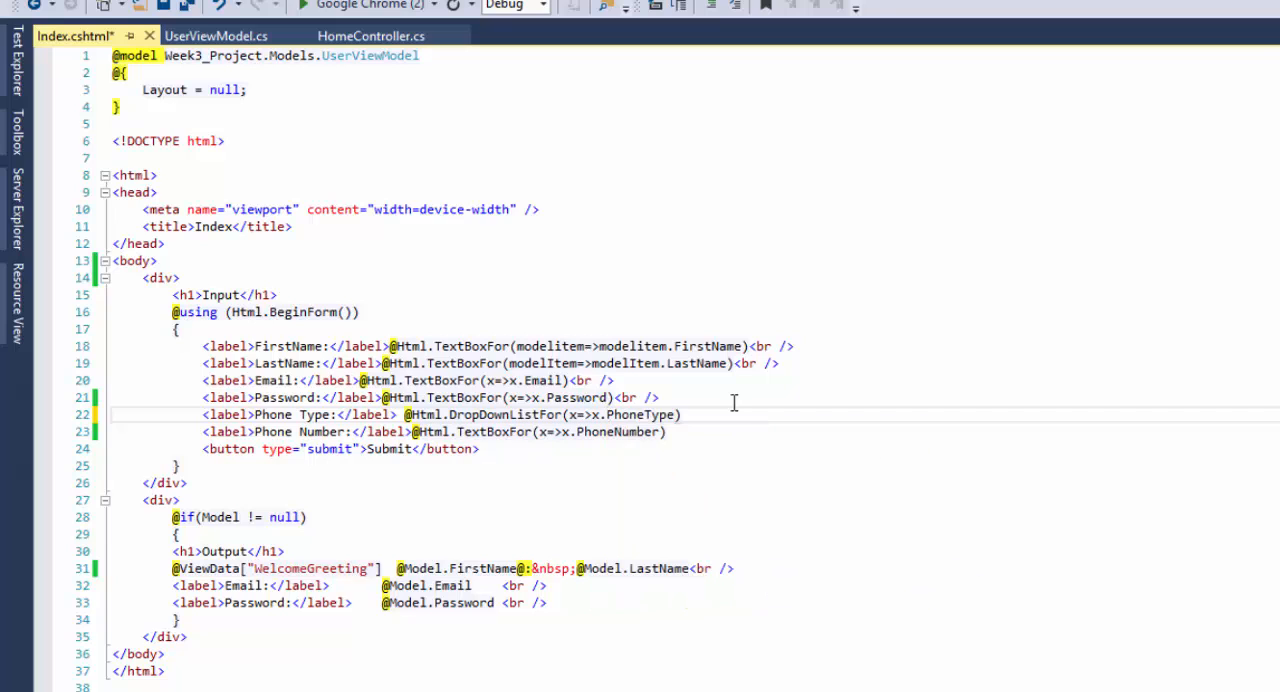
pyautogui.write(',')
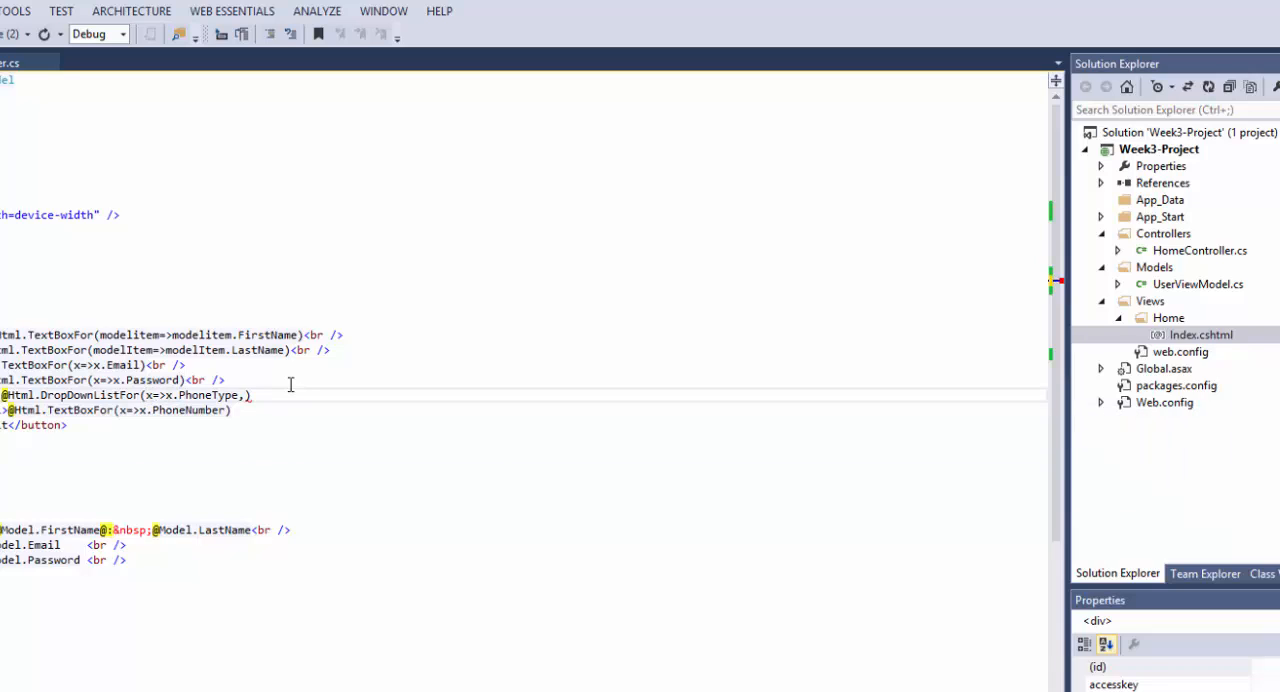
pyautogui.press('Backspace')
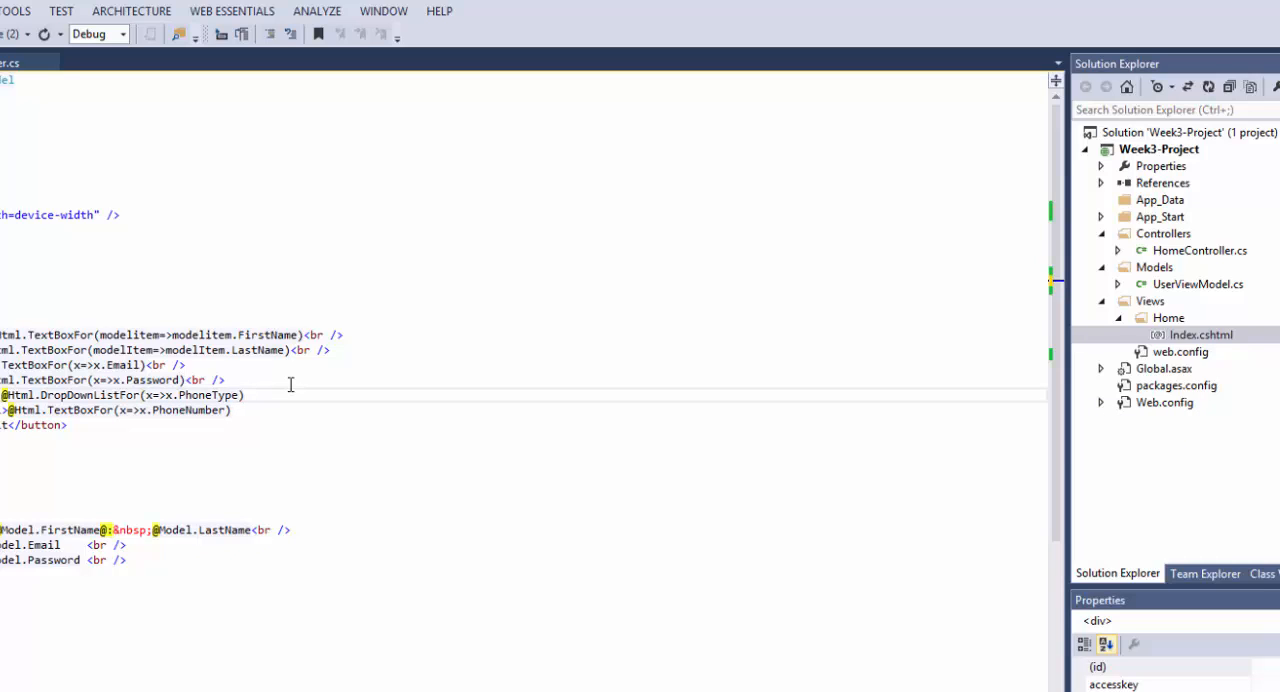
pyautogui.write(',')
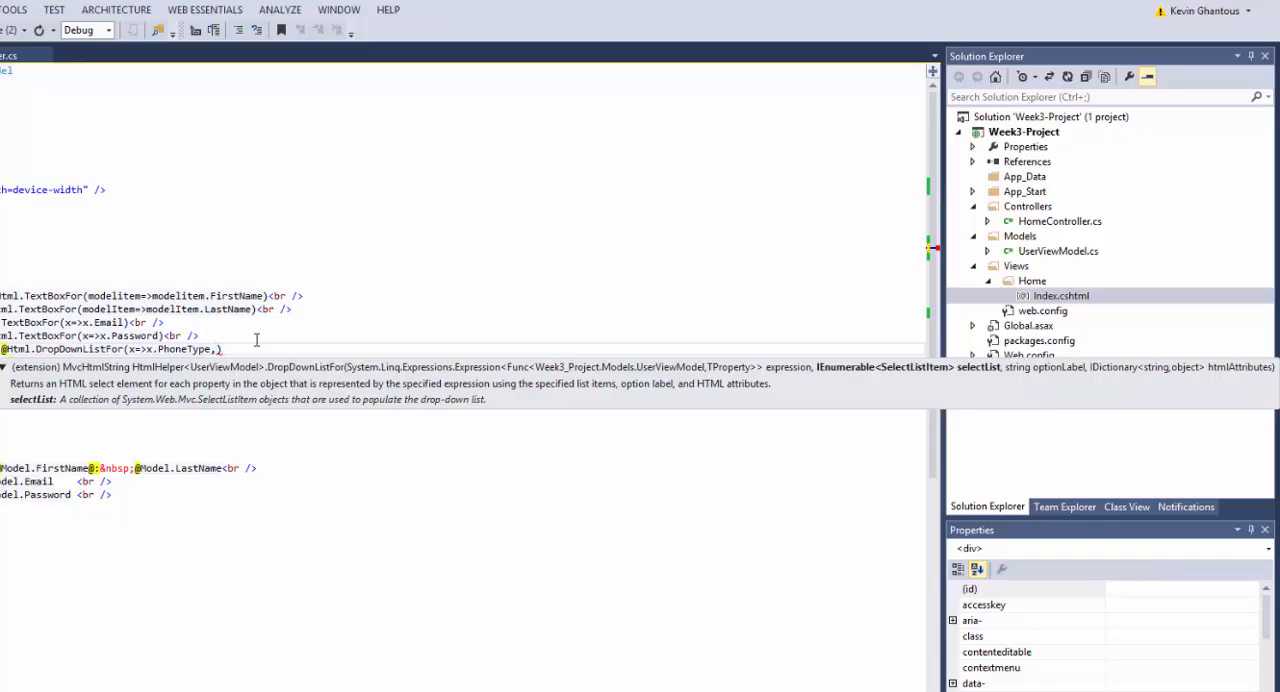
pyautogui.write('null')
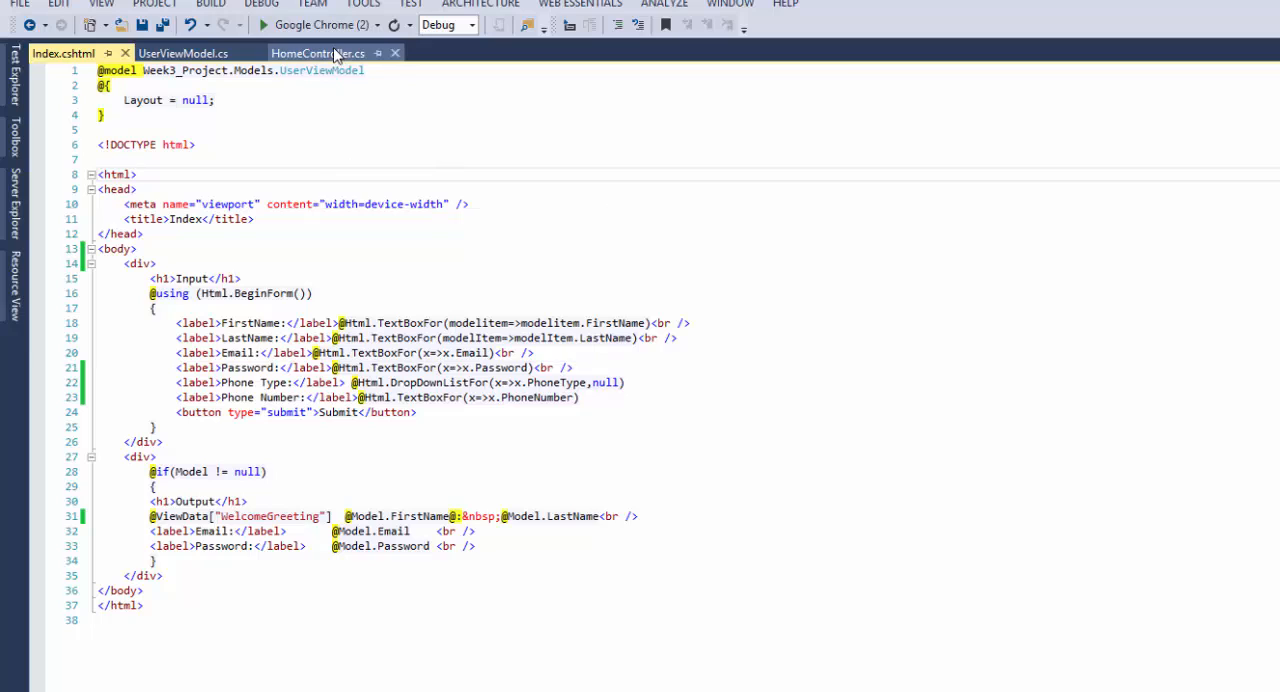
pyautogui.moveTo(331, 53)
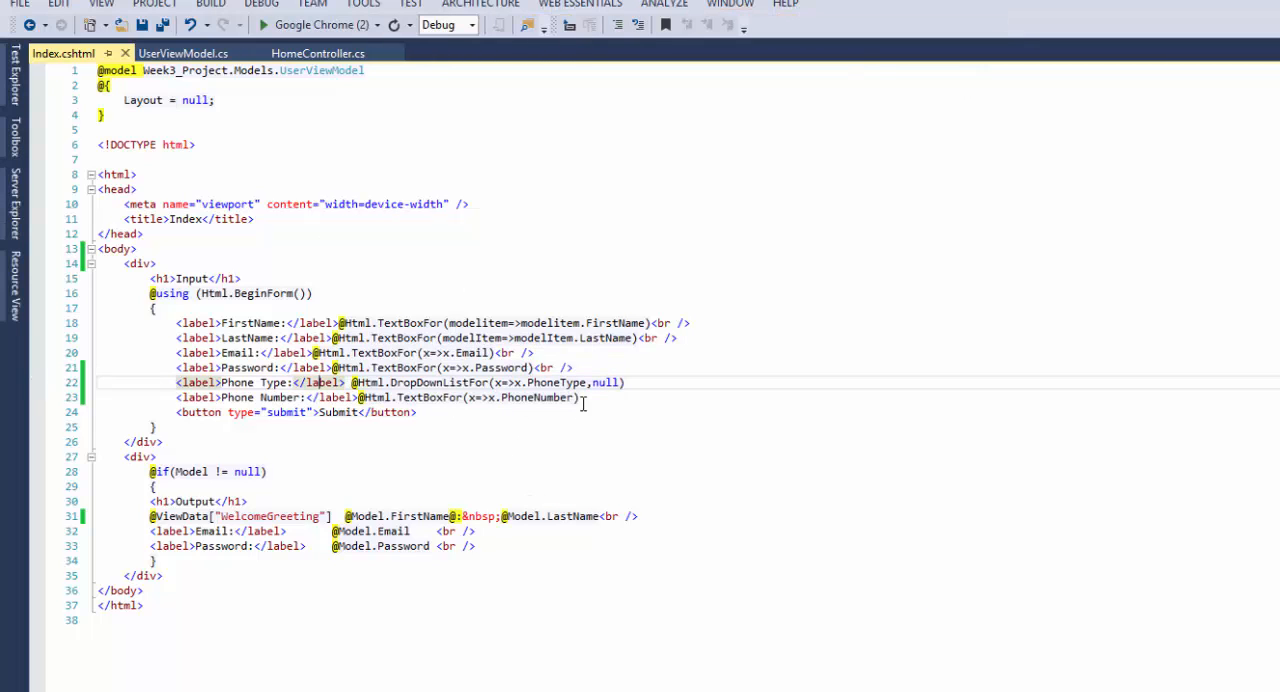
# Step: In HomeController's GET Index action, begin a ViewBag.PhoneType assignment
pyautogui.doubleClick(558, 382)
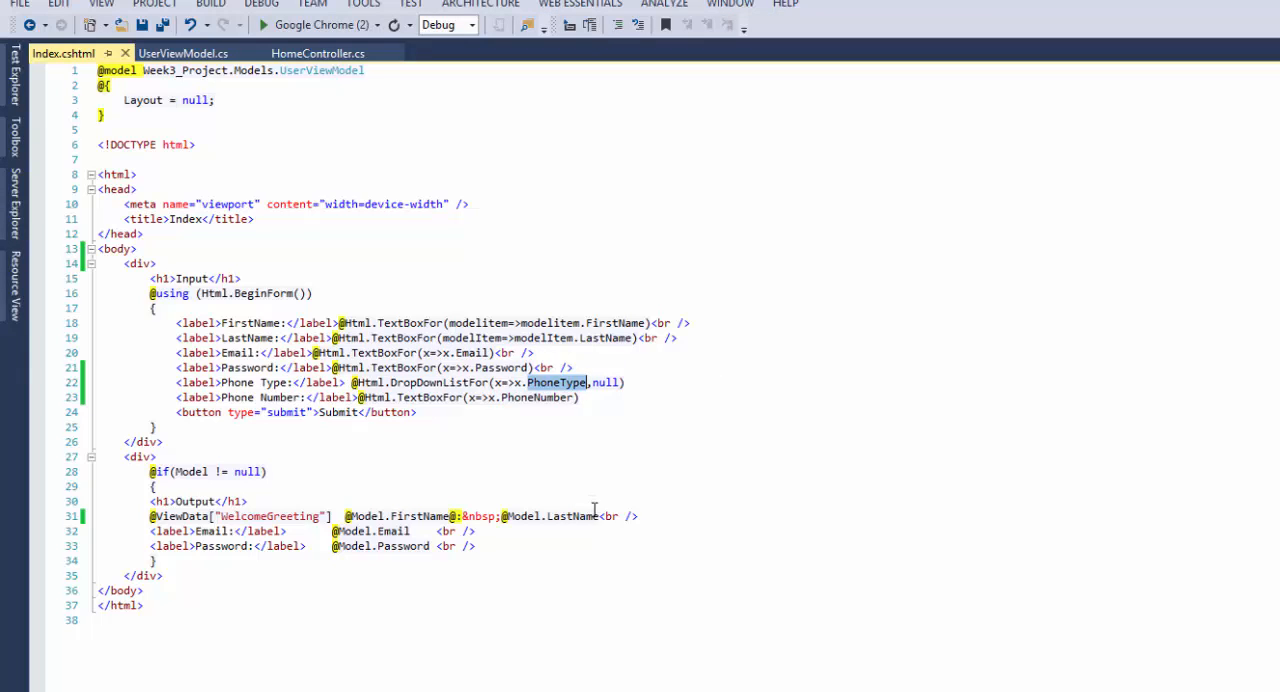
pyautogui.moveTo(347, 53)
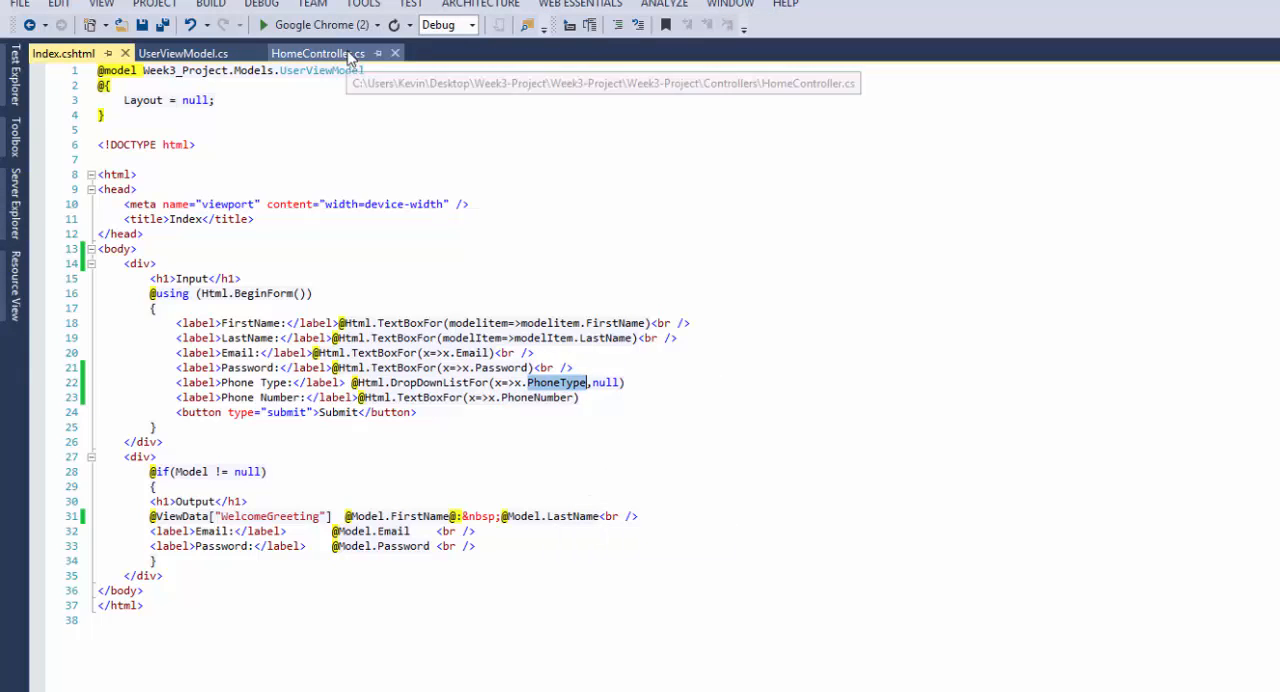
pyautogui.click(320, 53)
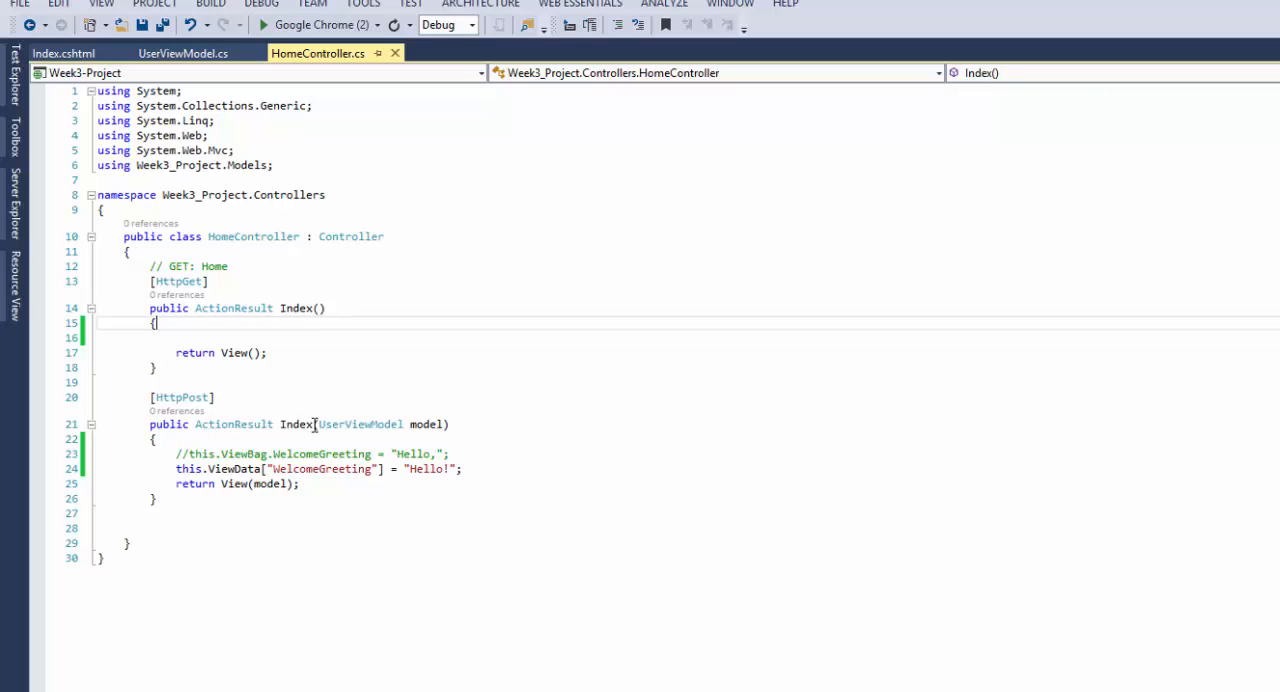
pyautogui.write('ViewBa')
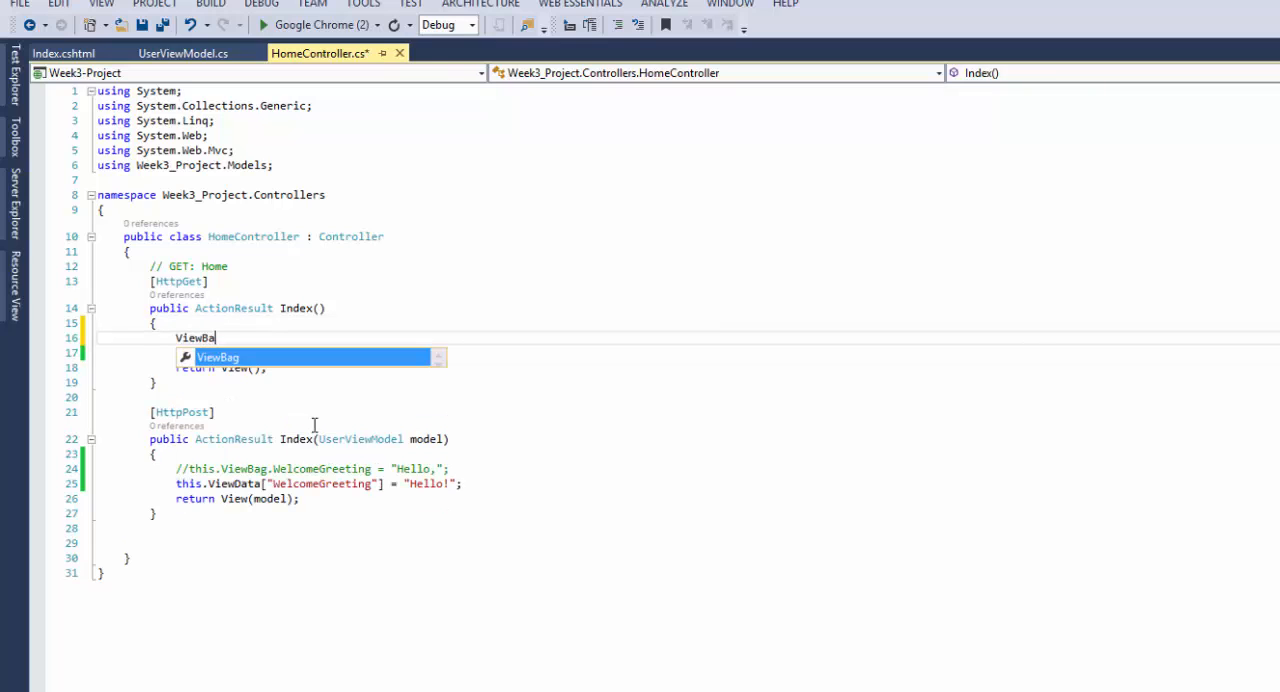
pyautogui.write('.PhoneType =')
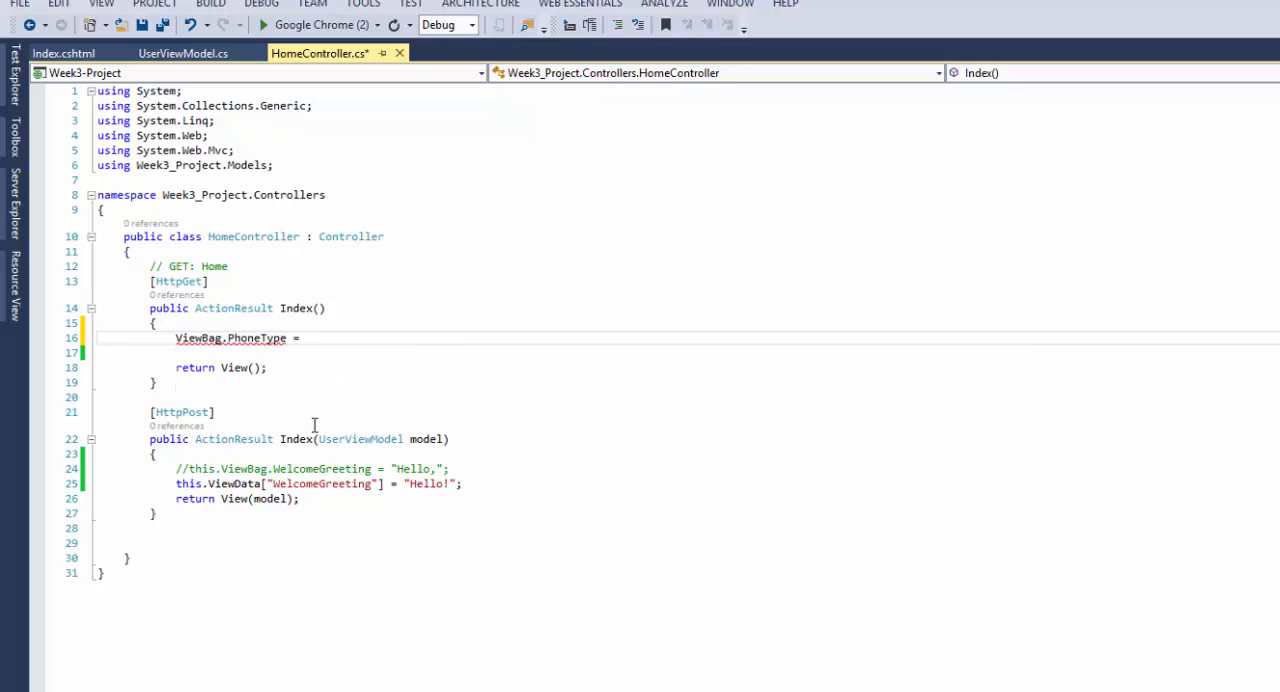
# Step: Try IEnumerable<SelectListItem> and SelectList as the assigned type, starting with new
pyautogui.write('I')
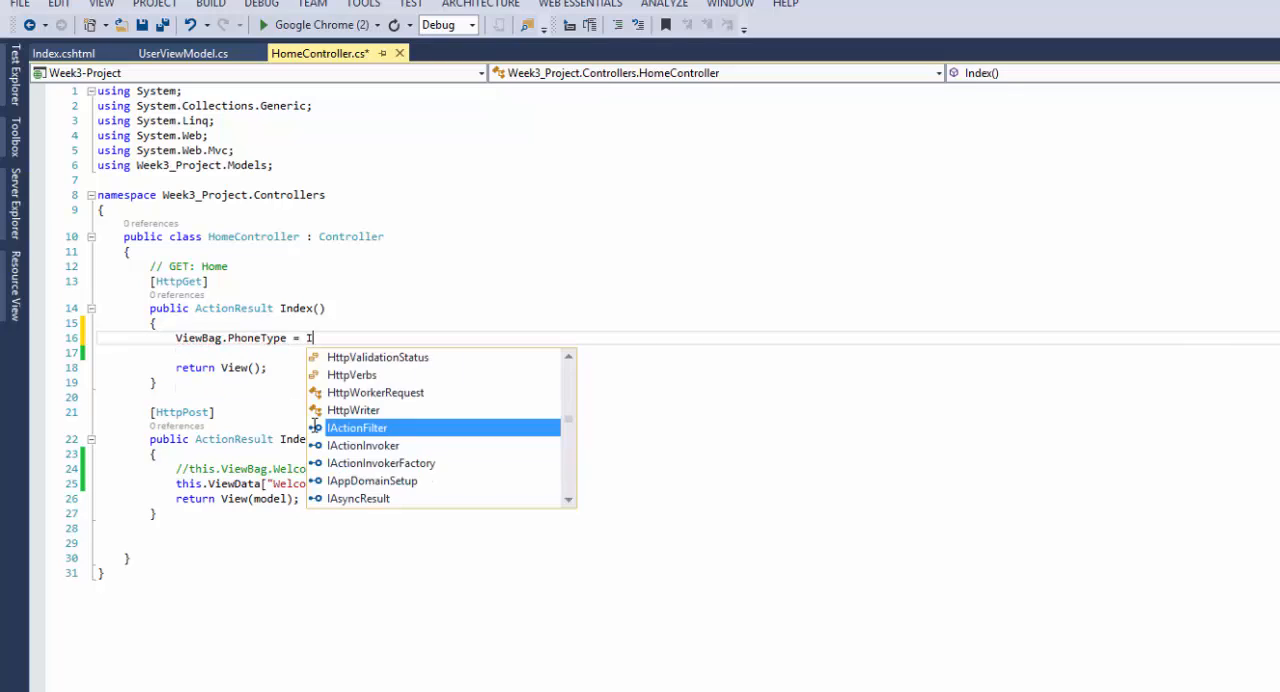
pyautogui.write('IEnumerable<Sel')
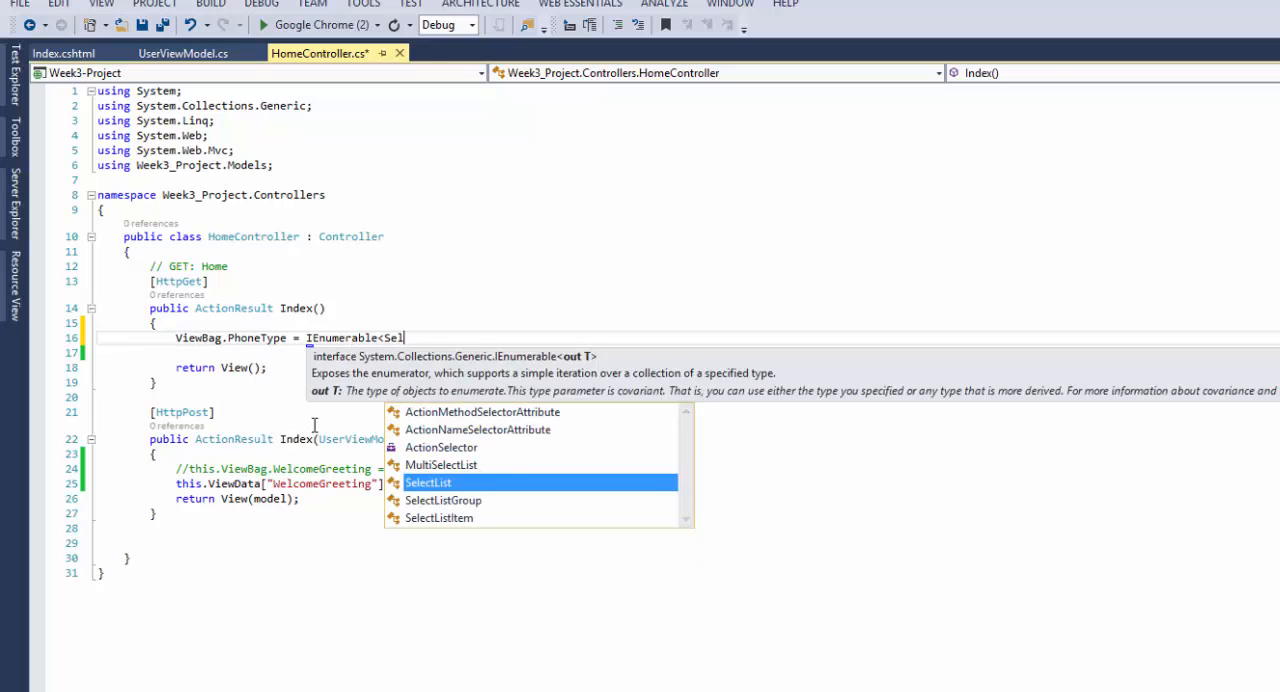
pyautogui.write('SelectListItem>')
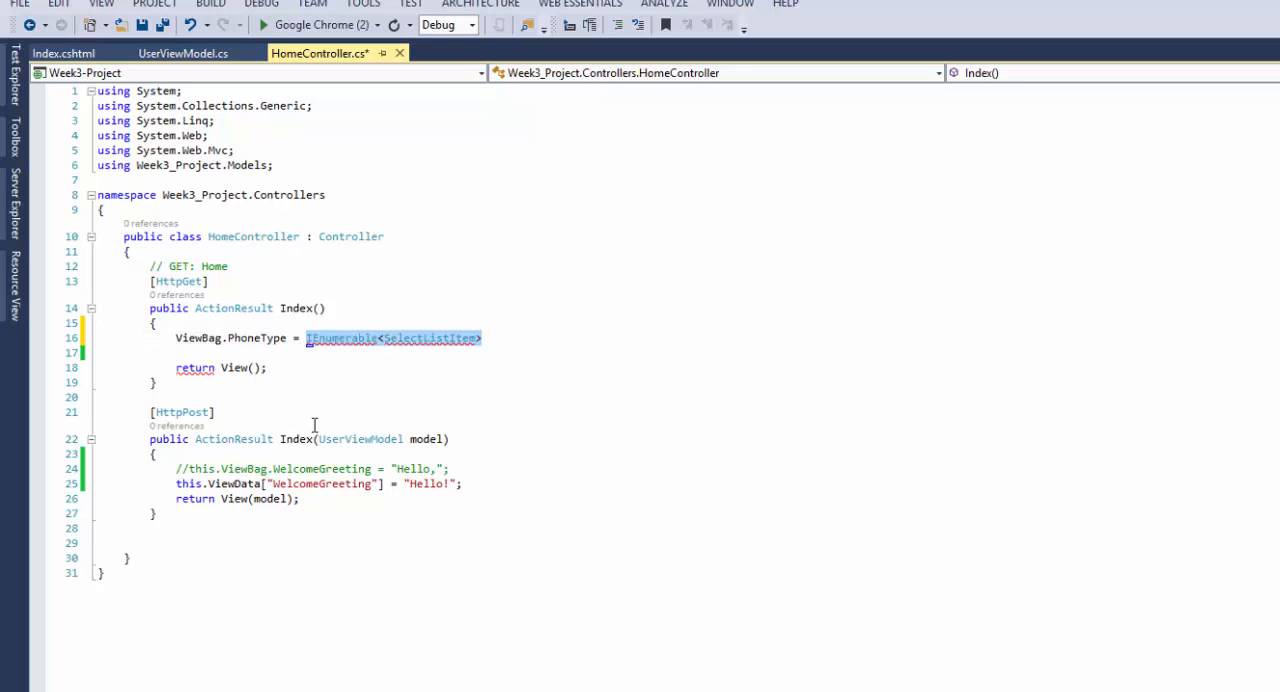
pyautogui.write('Sel')
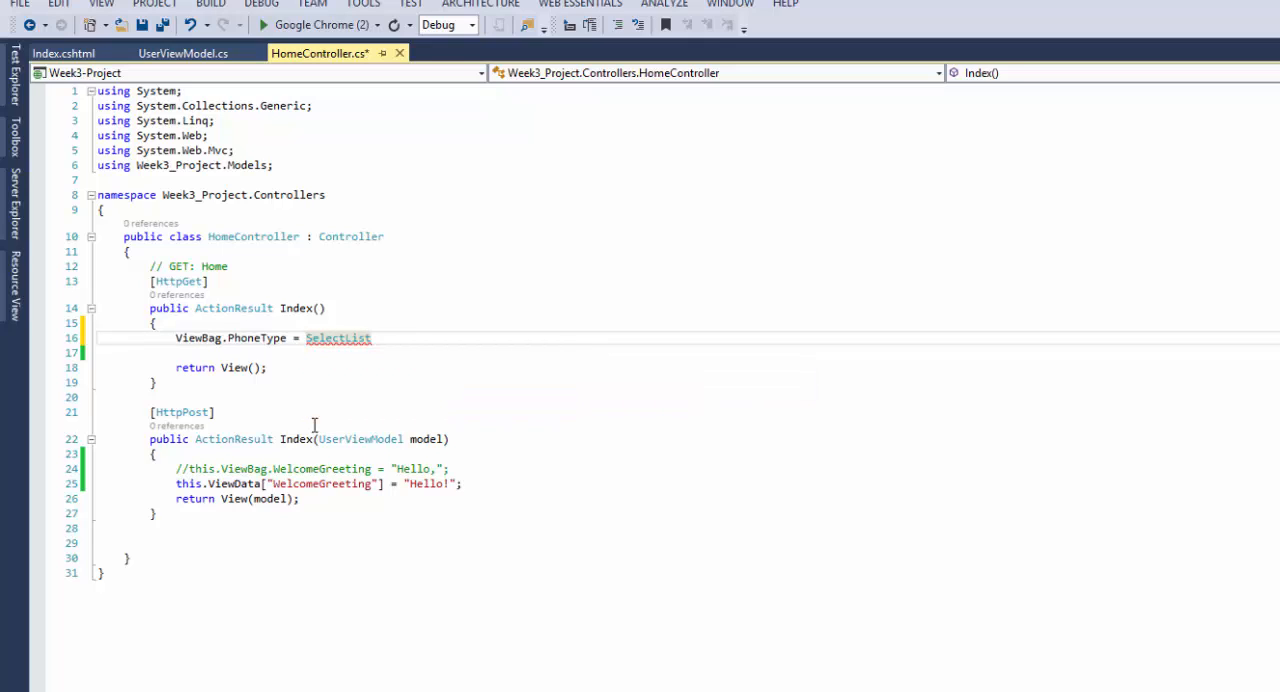
pyautogui.write('new')
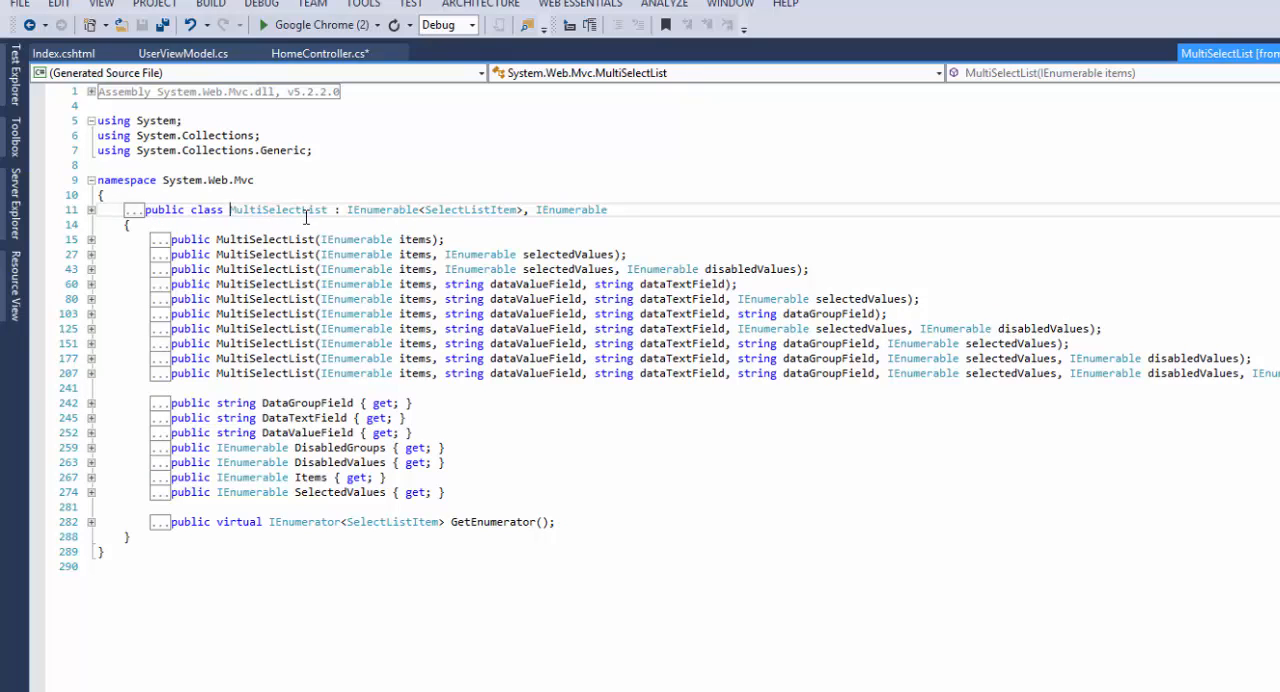
pyautogui.moveTo(381, 209)
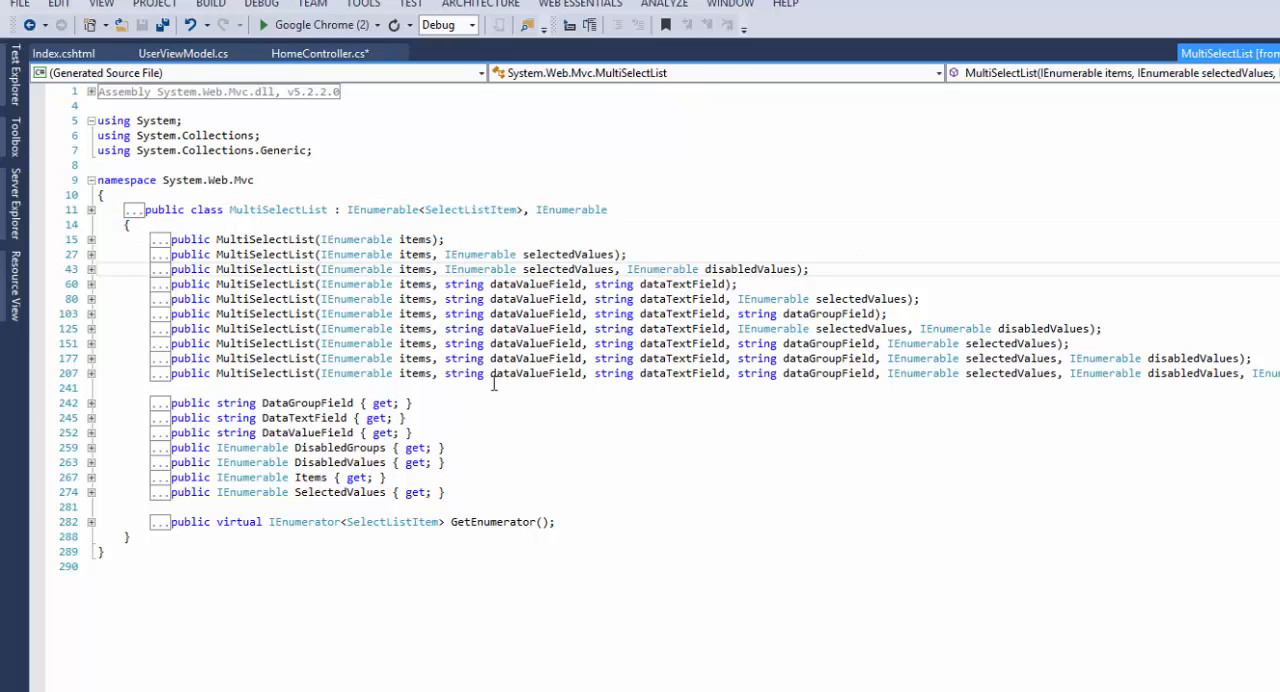
pyautogui.click(331, 53)
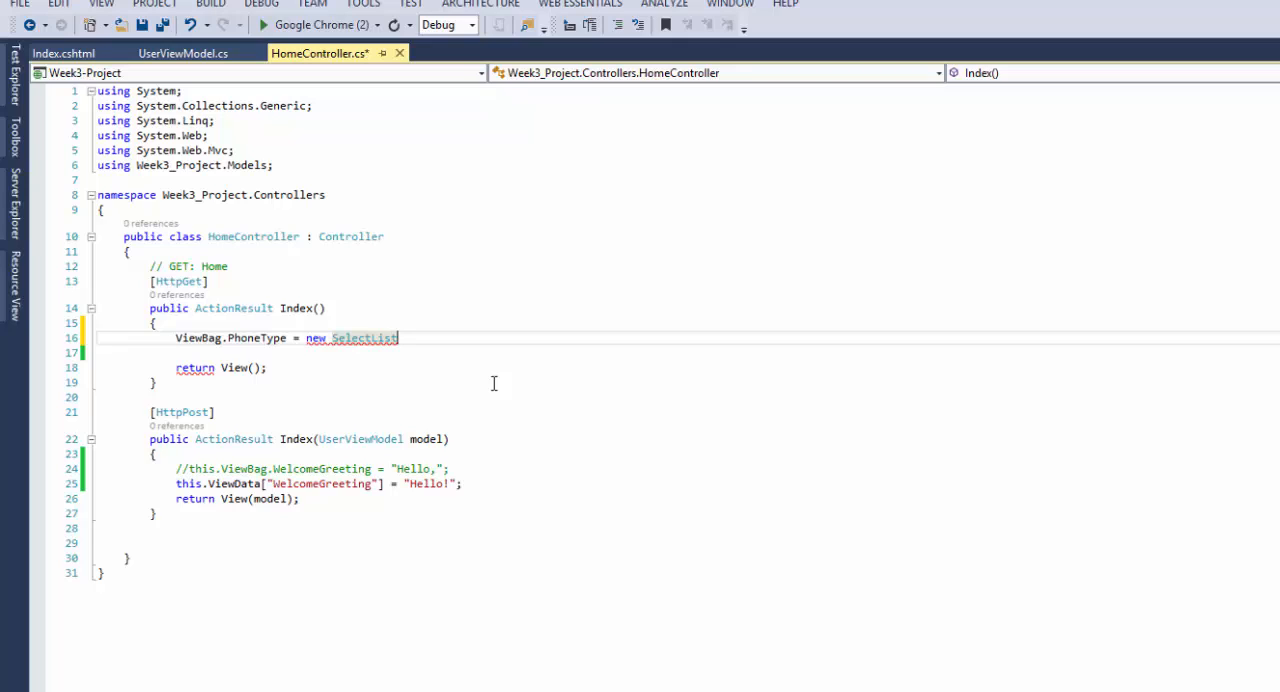
# Step: Assign new SelectList(new[] { "Home", "Work", "Mobile" }) to ViewBag.PhoneType after checking constructor overloads
pyautogui.write('()')
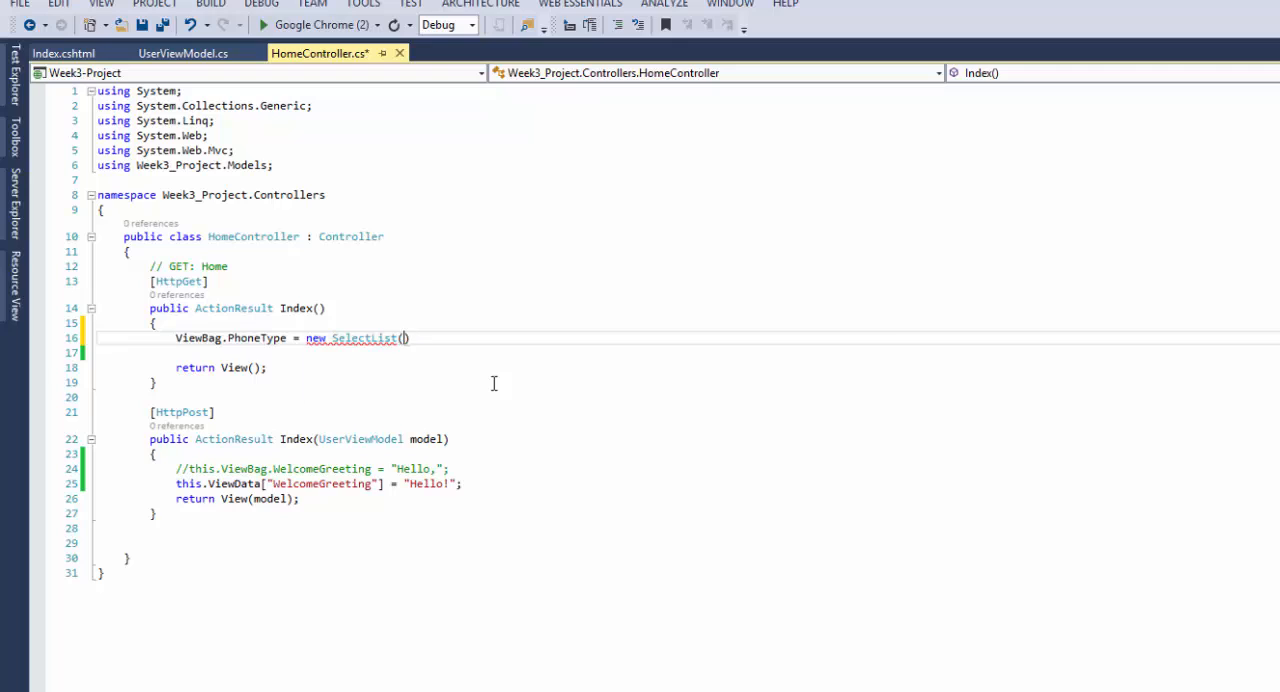
pyautogui.write('(')
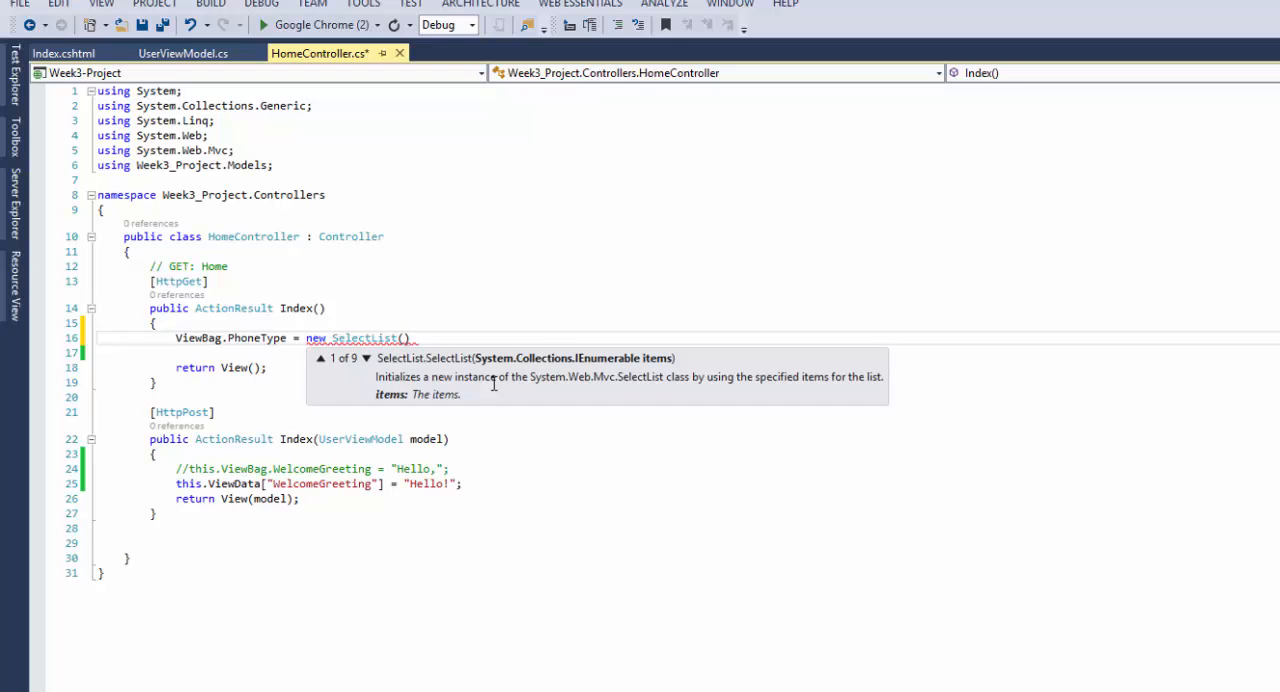
pyautogui.click(367, 358)
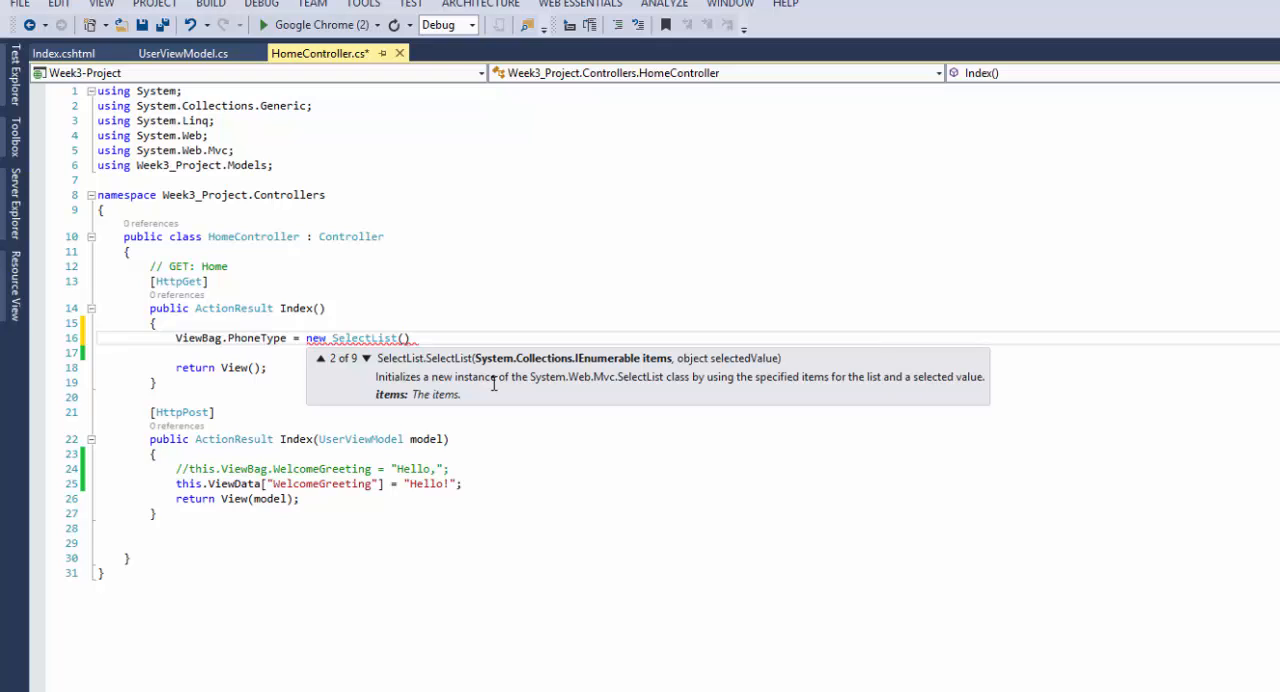
pyautogui.click(366, 358)
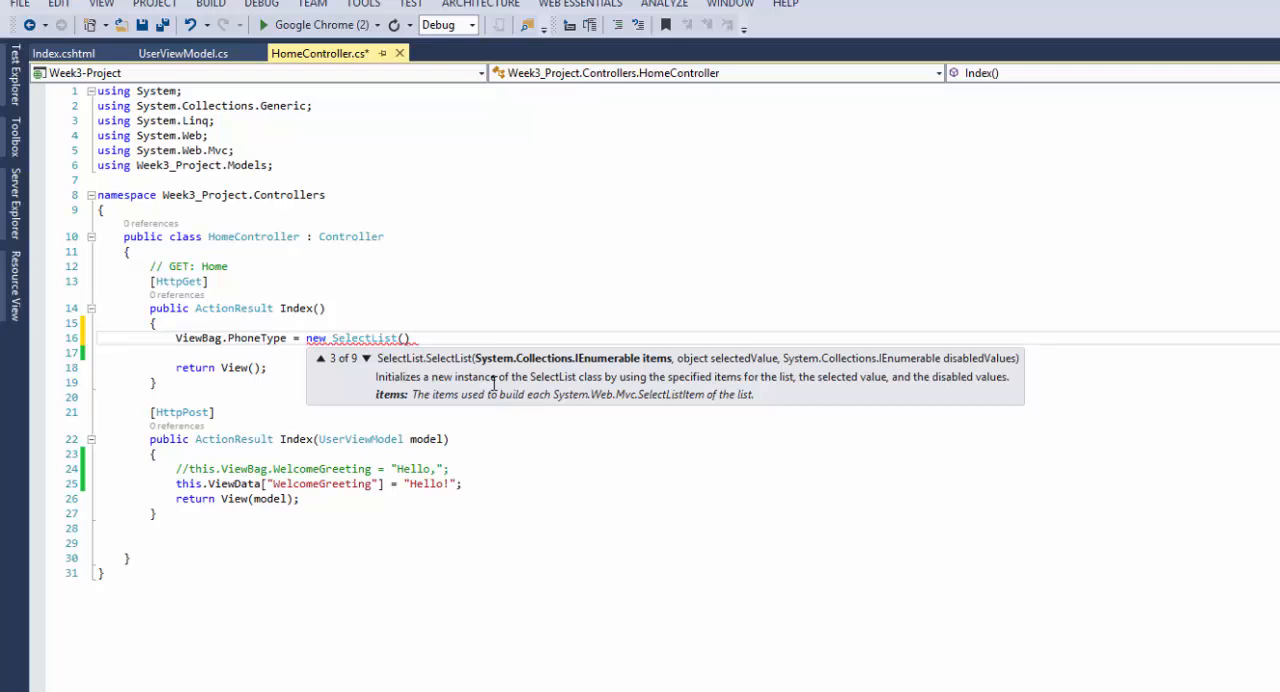
pyautogui.write('new []{')
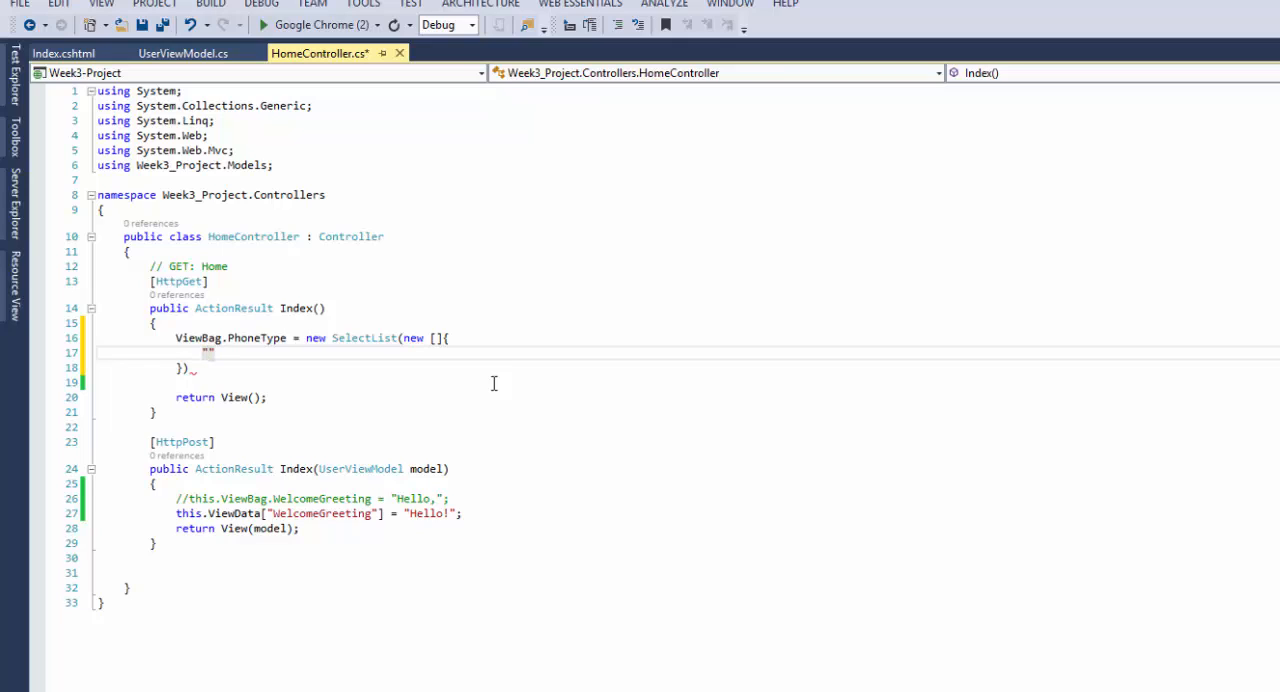
pyautogui.write('"Home","Work","Mobile"})')
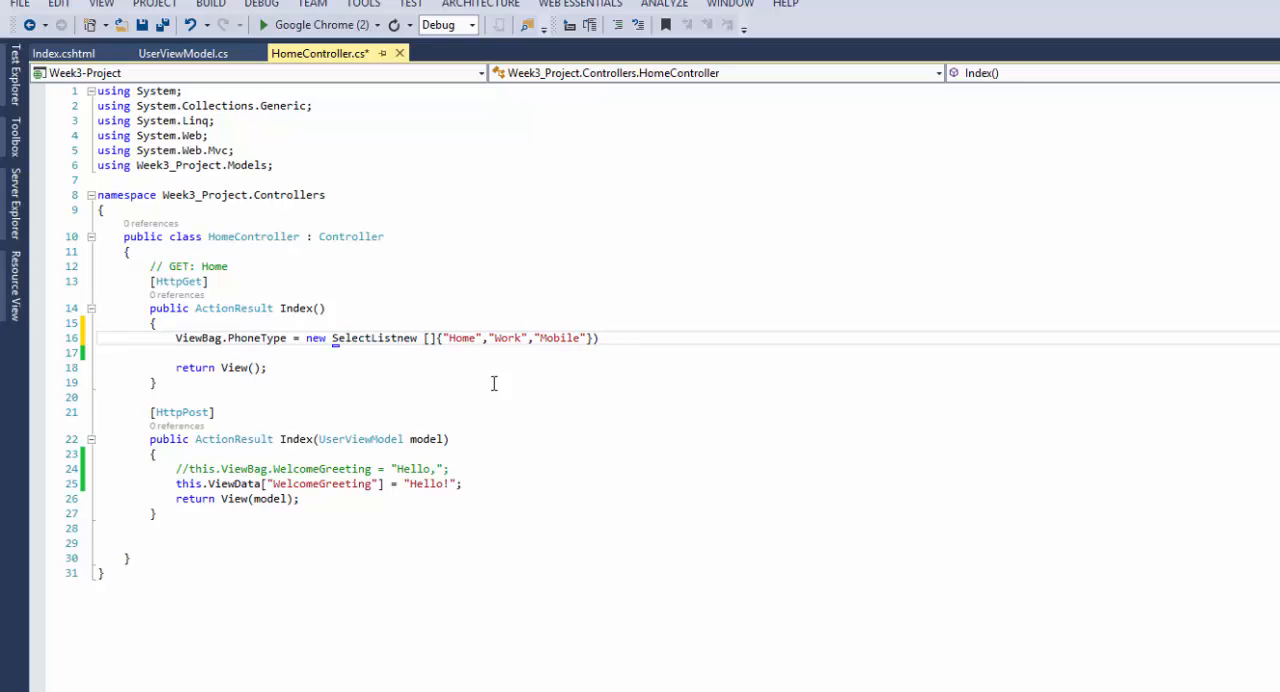
pyautogui.write('(')
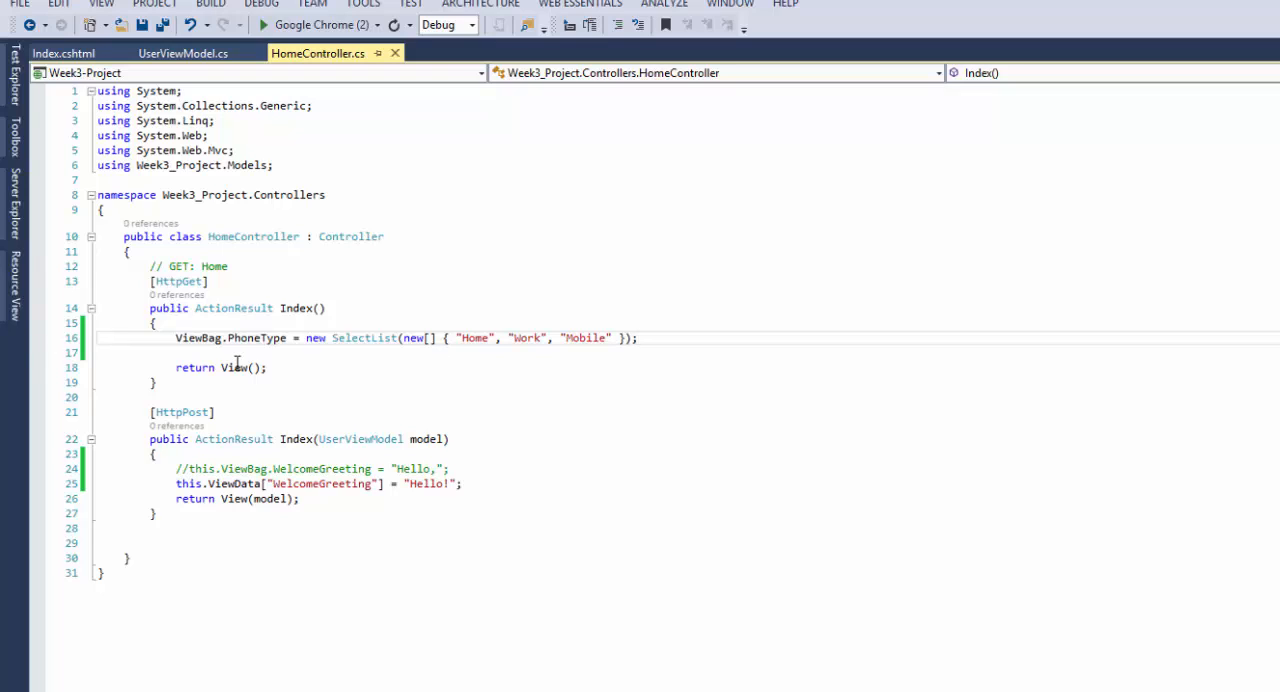
pyautogui.moveTo(258, 337)
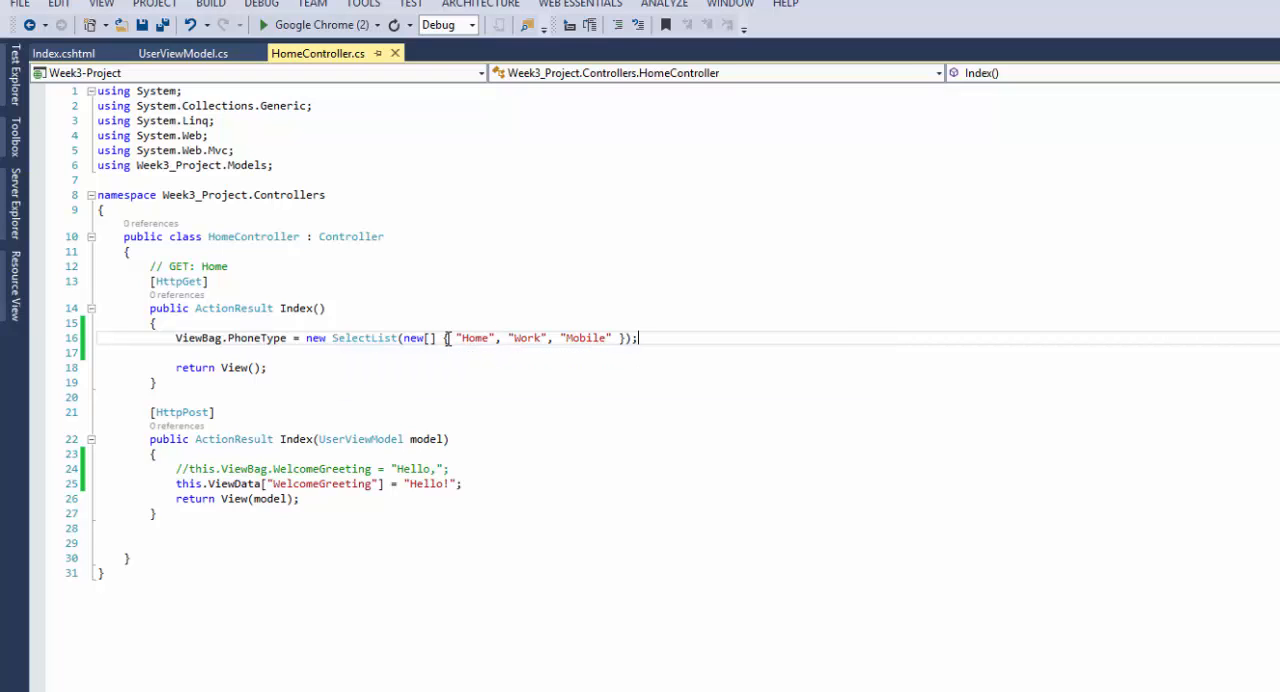
pyautogui.moveTo(477, 337)
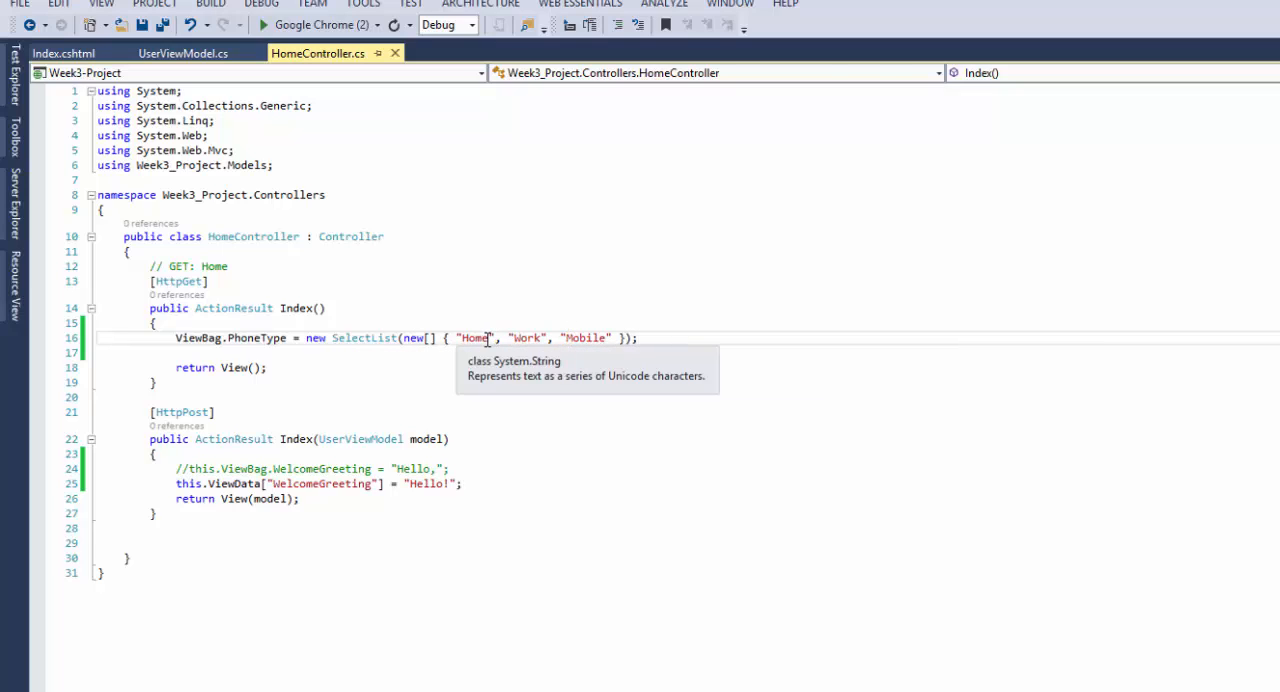
pyautogui.moveTo(565, 325)
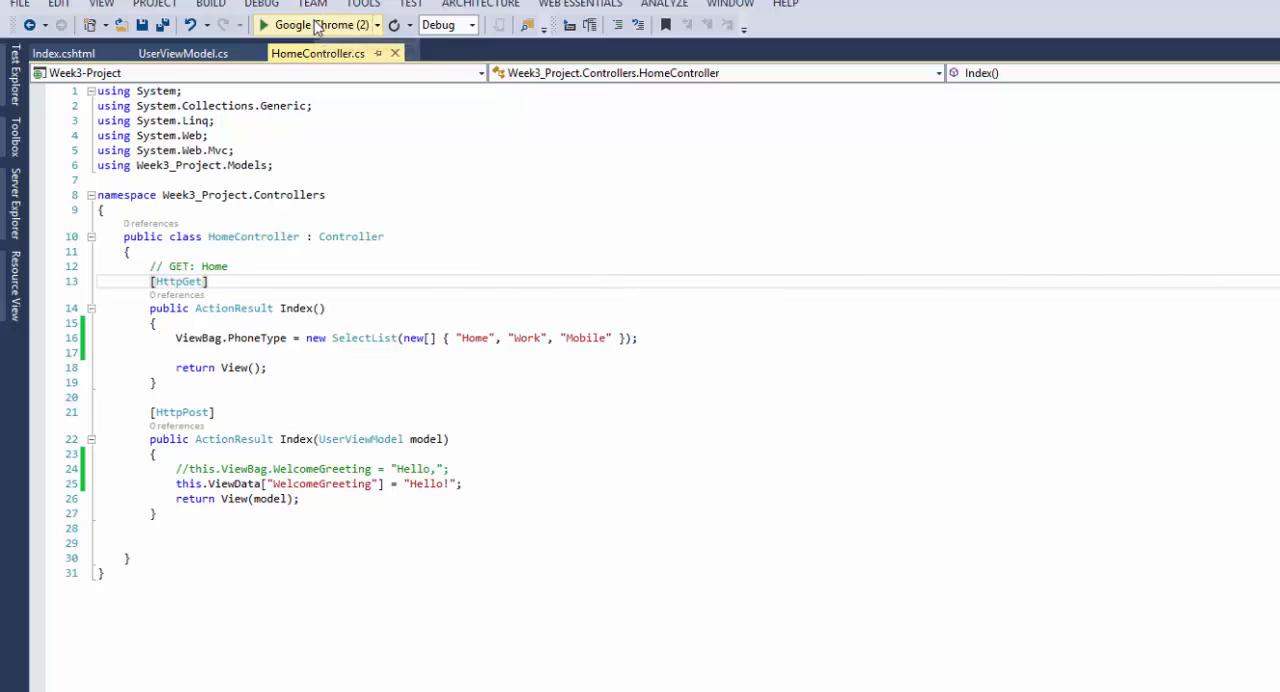
pyautogui.moveTo(322, 24)
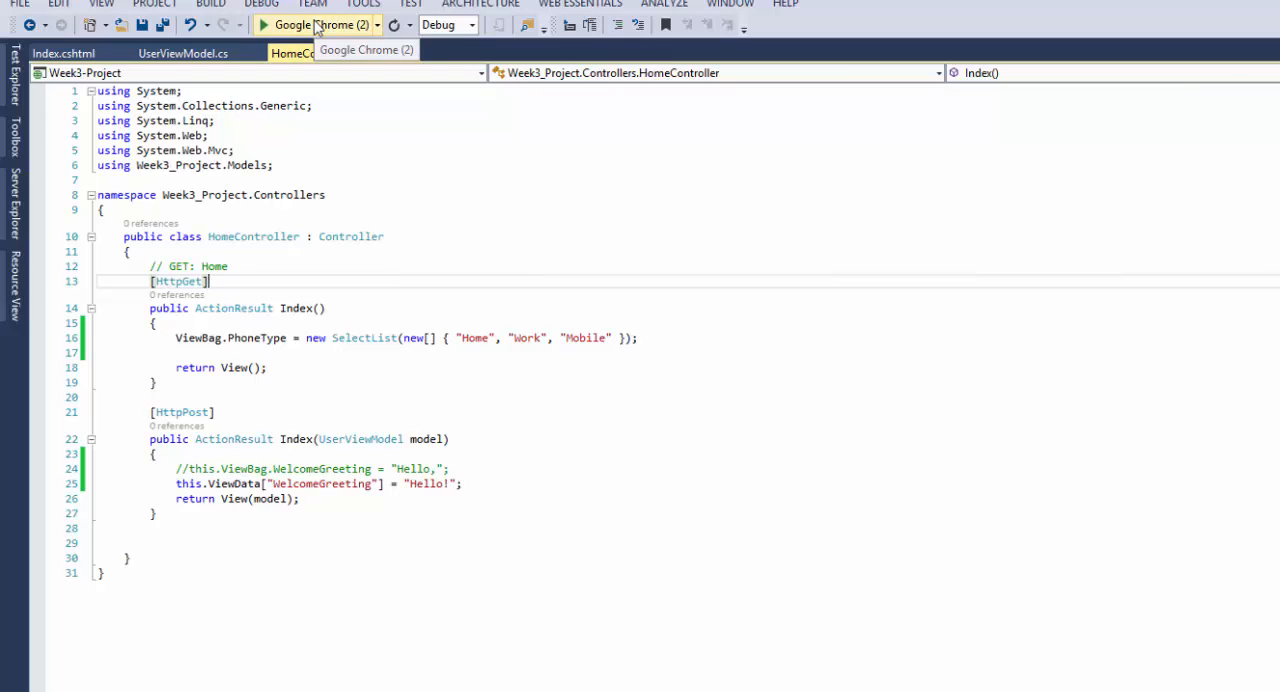
# Step: Run the app in Google Chrome to view the Phone Type drop-down
pyautogui.click(284, 25)
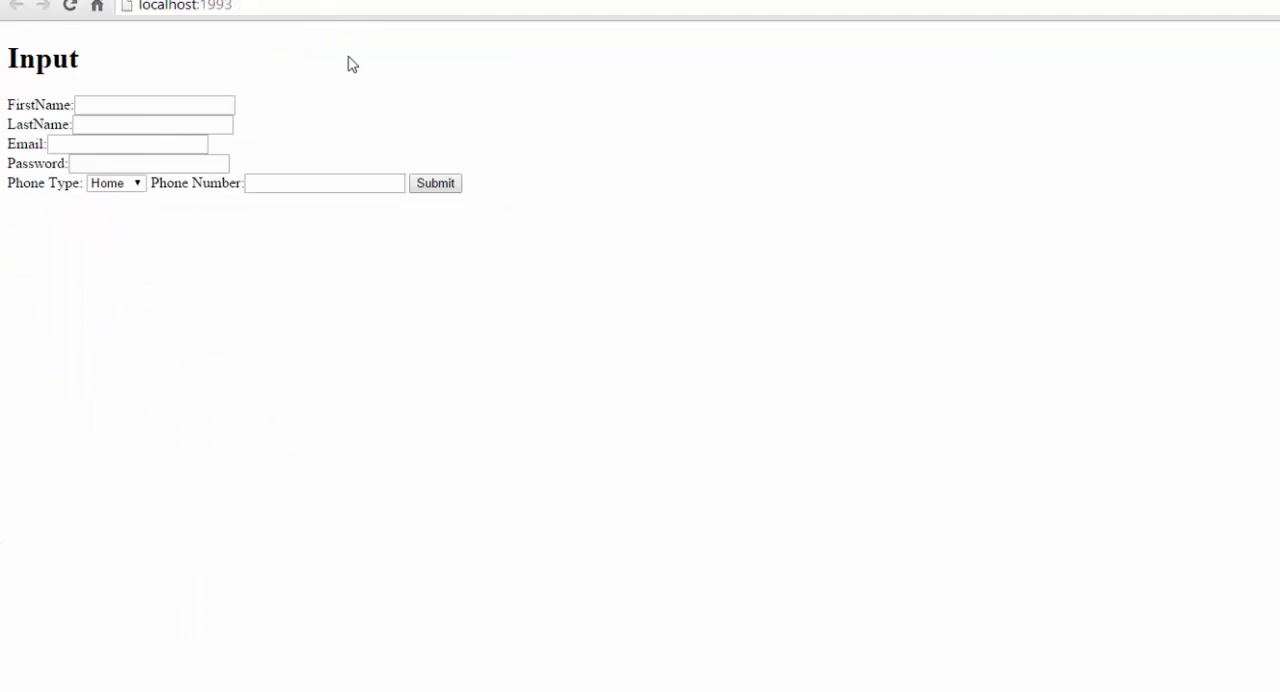
pyautogui.moveTo(135, 224)
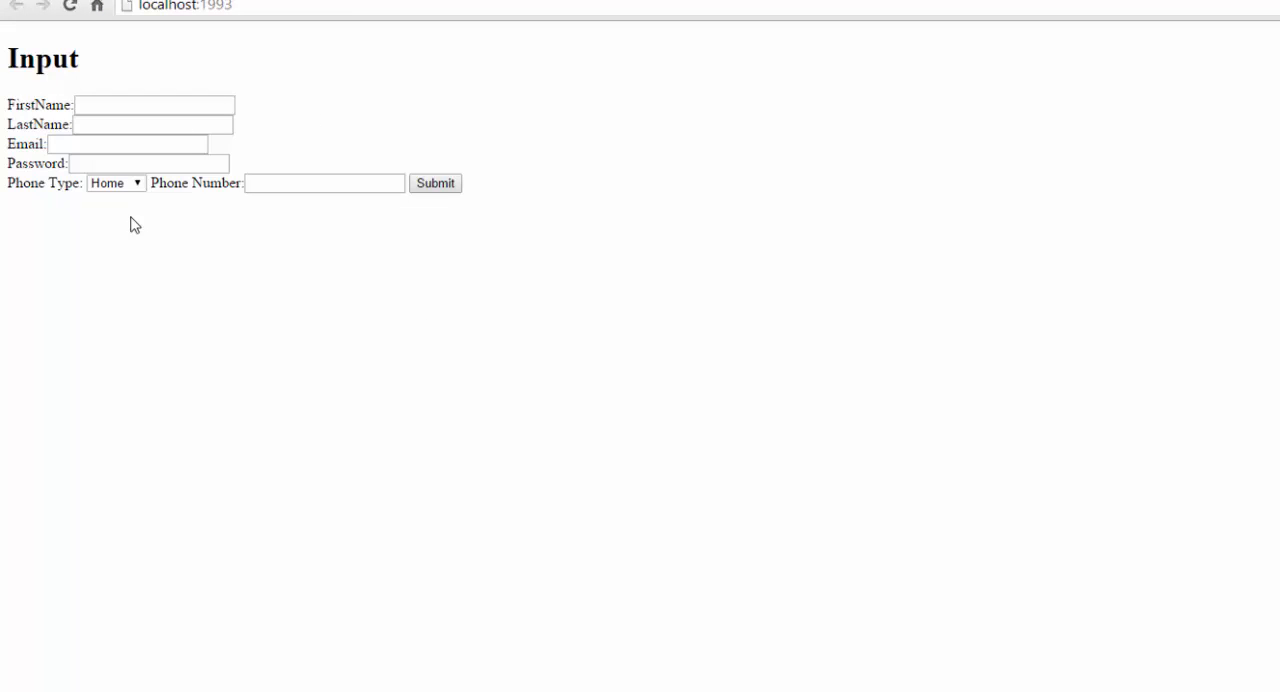
pyautogui.moveTo(37, 131)
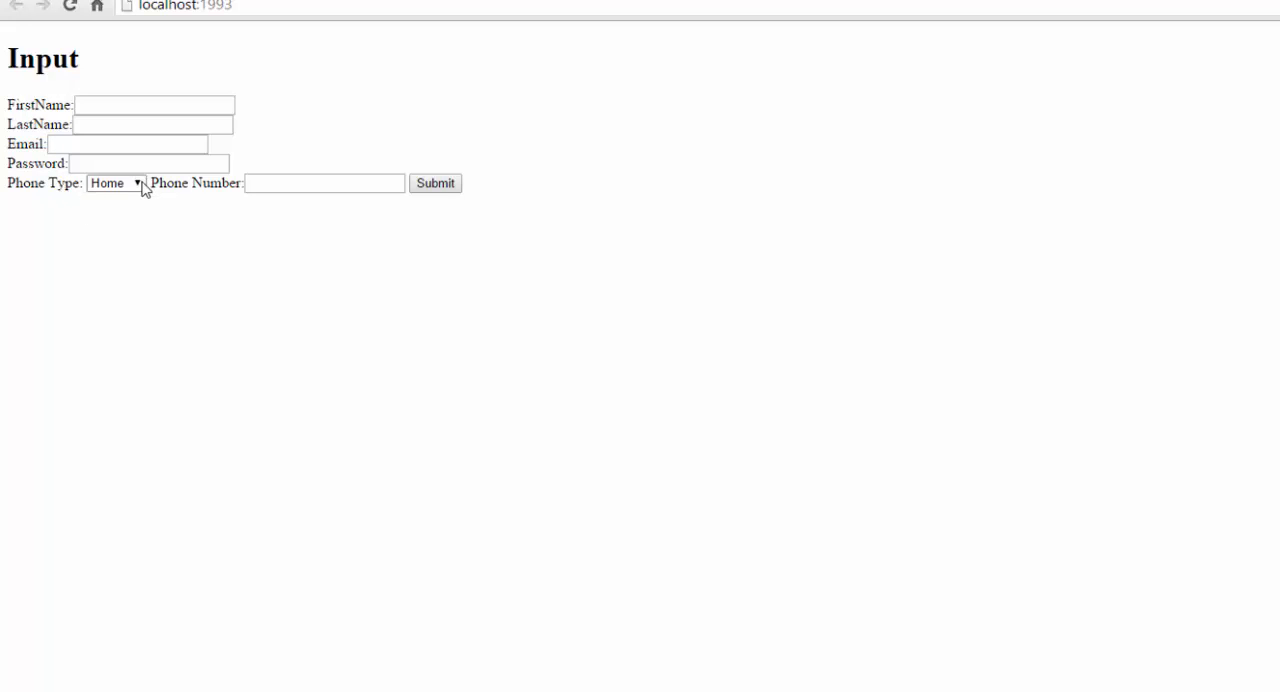
pyautogui.moveTo(184, 205)
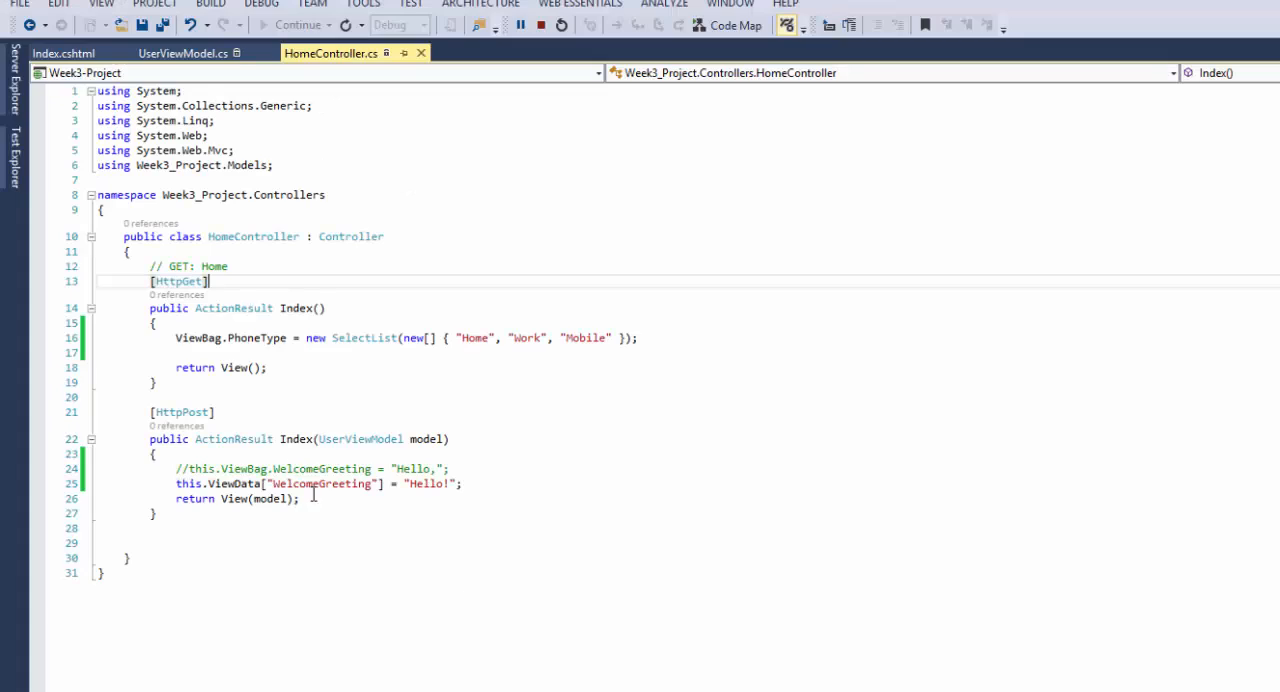
# Step: Insert <br /> after the DropDownListFor line in Index.cshtml
pyautogui.click(62, 54)
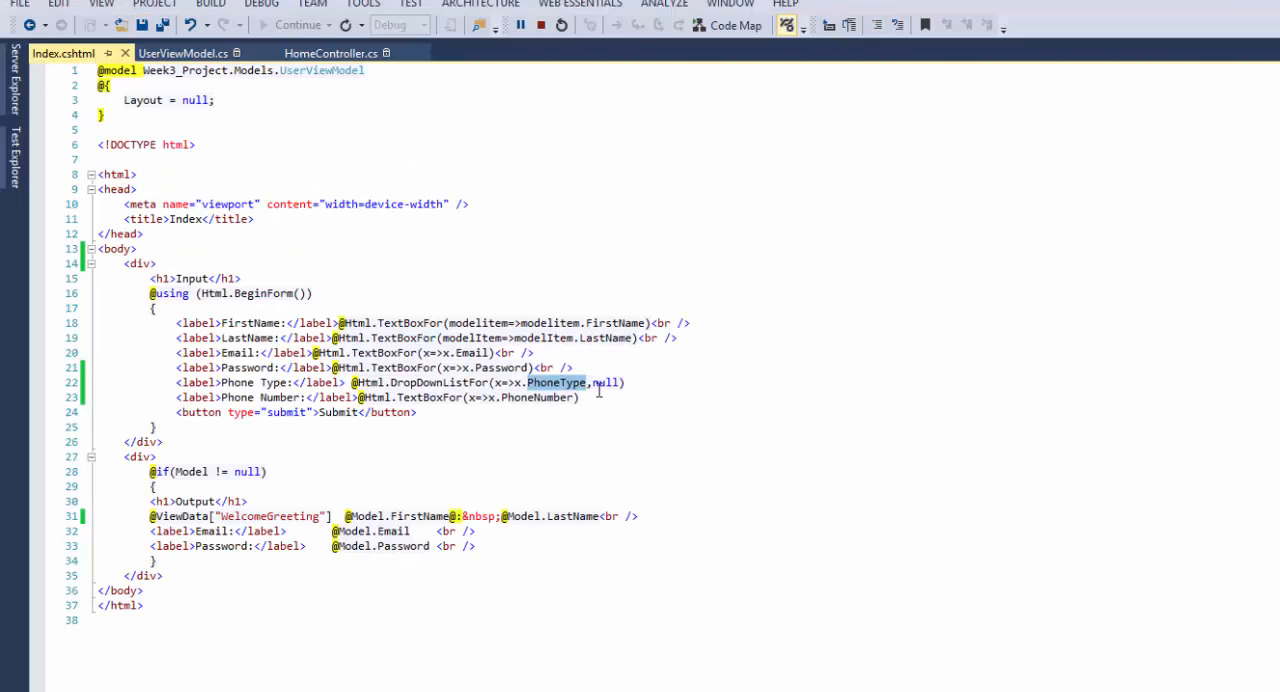
pyautogui.write('<br />')
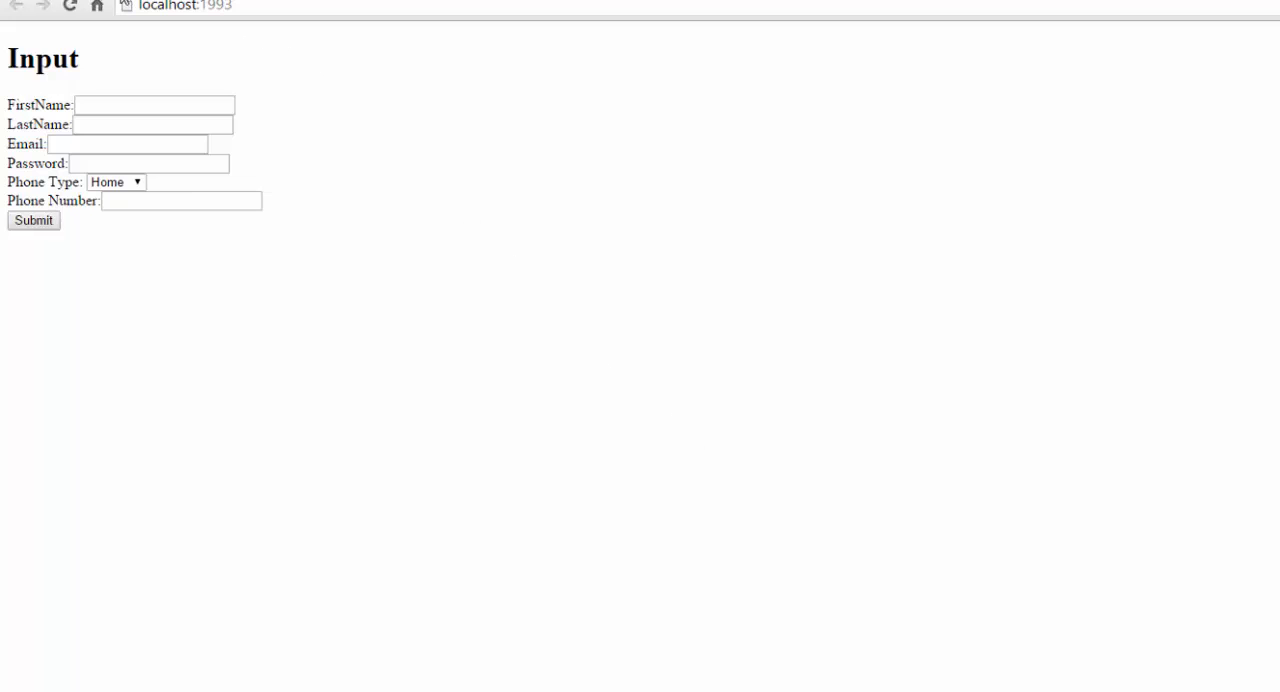
pyautogui.moveTo(216, 264)
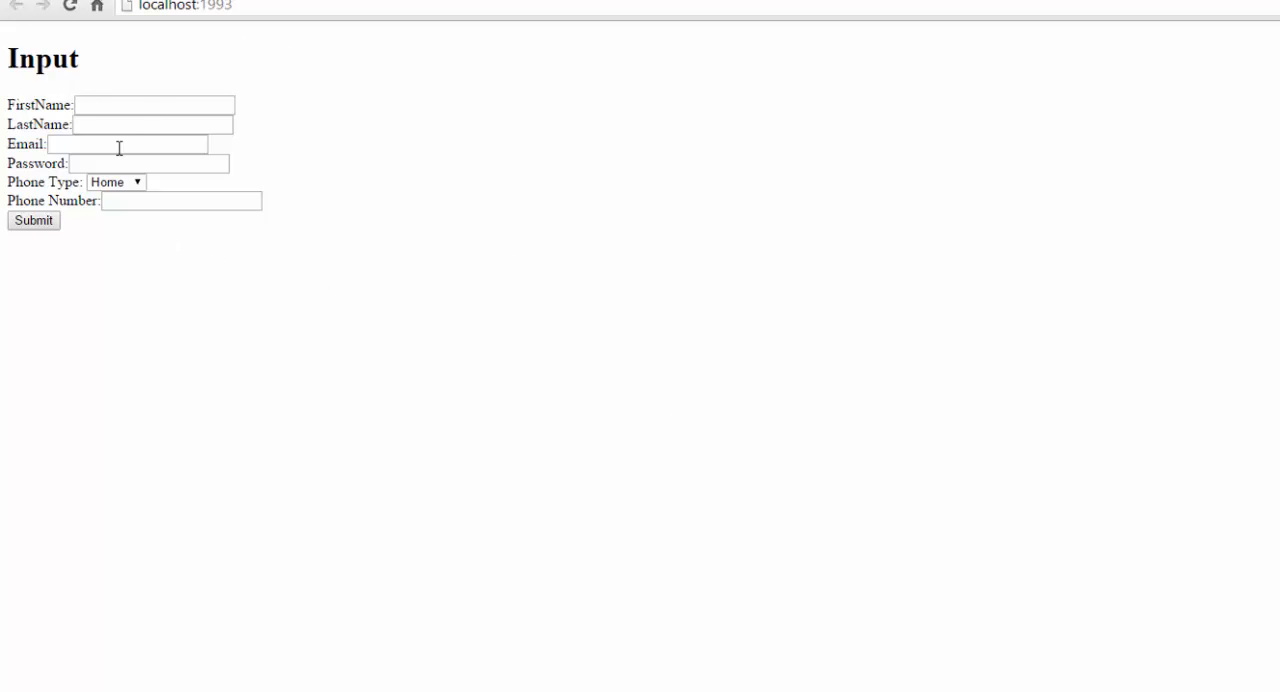
pyautogui.moveTo(175, 104)
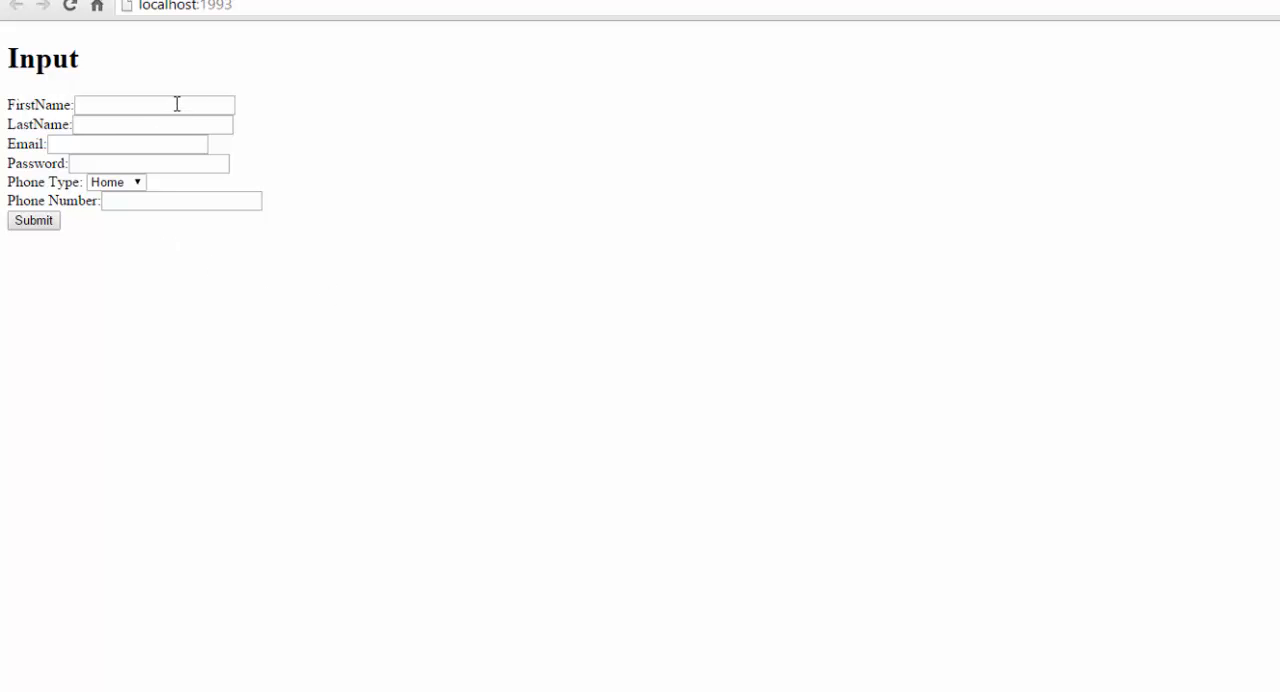
# Step: Focus the FirstName field, then open the page's context menu
pyautogui.click(155, 104)
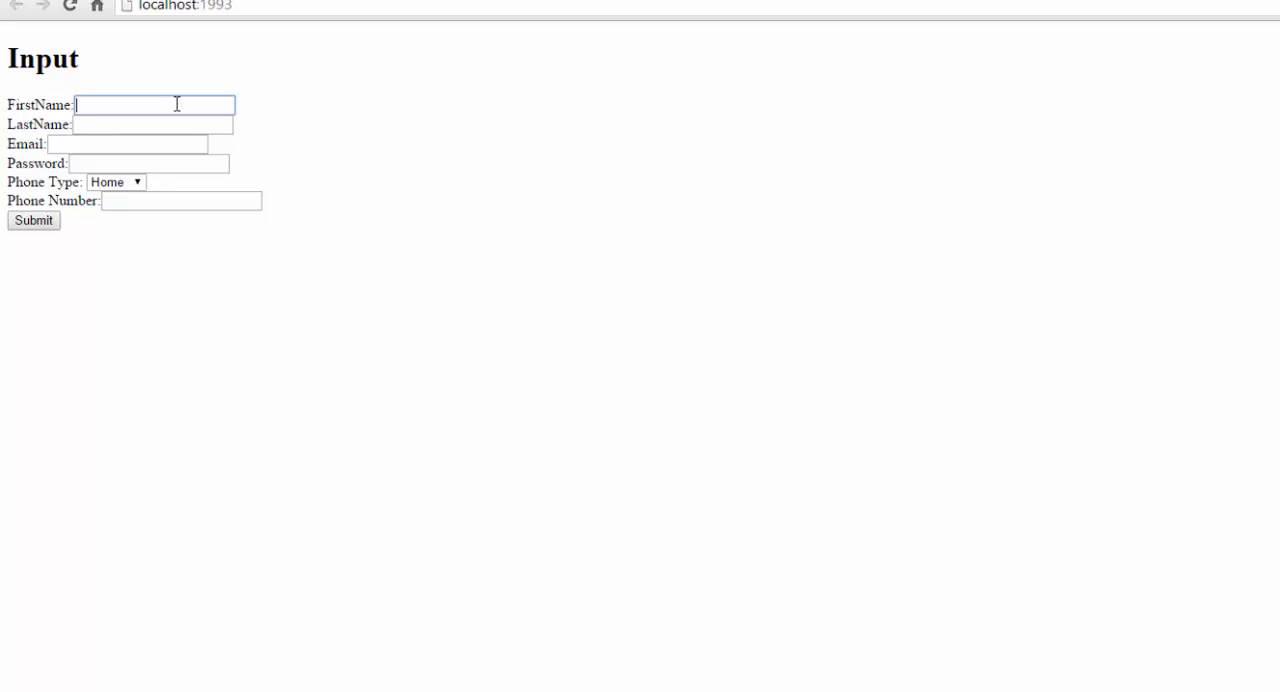
pyautogui.rightClick(165, 190)
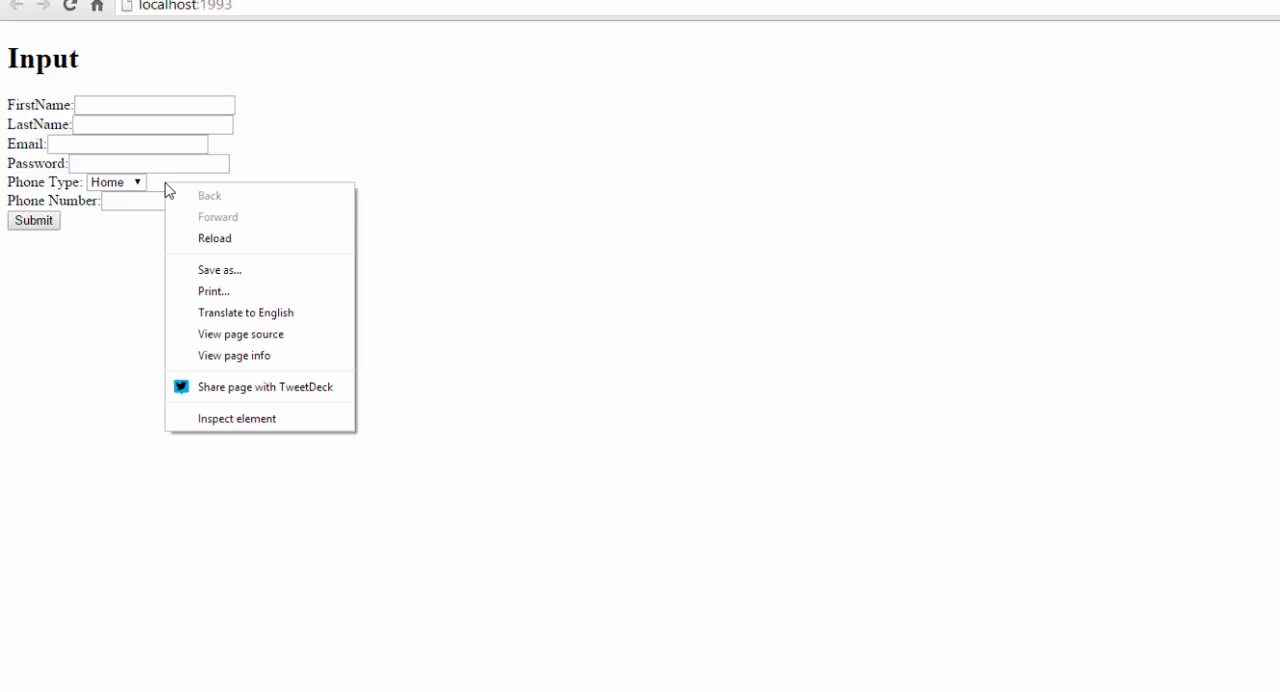
# Step: View page source and highlight the label, PhoneType select and PhoneNumber input markup
pyautogui.click(240, 334)
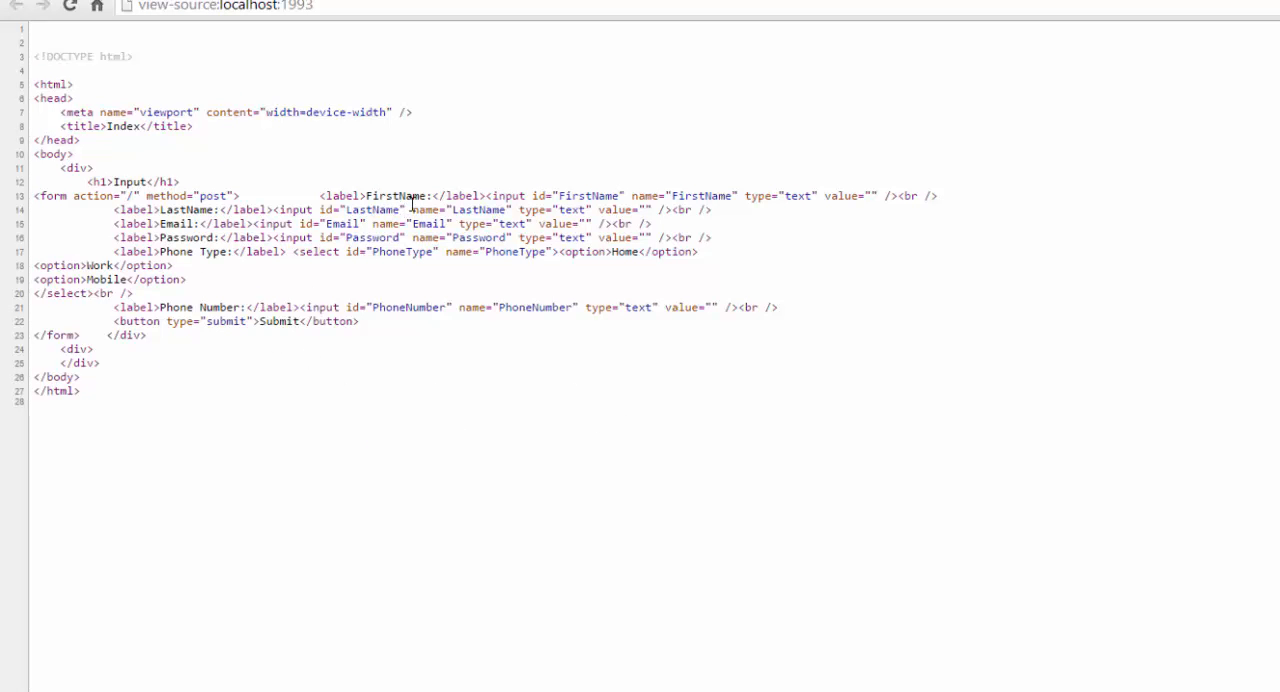
pyautogui.doubleClick(508, 195)
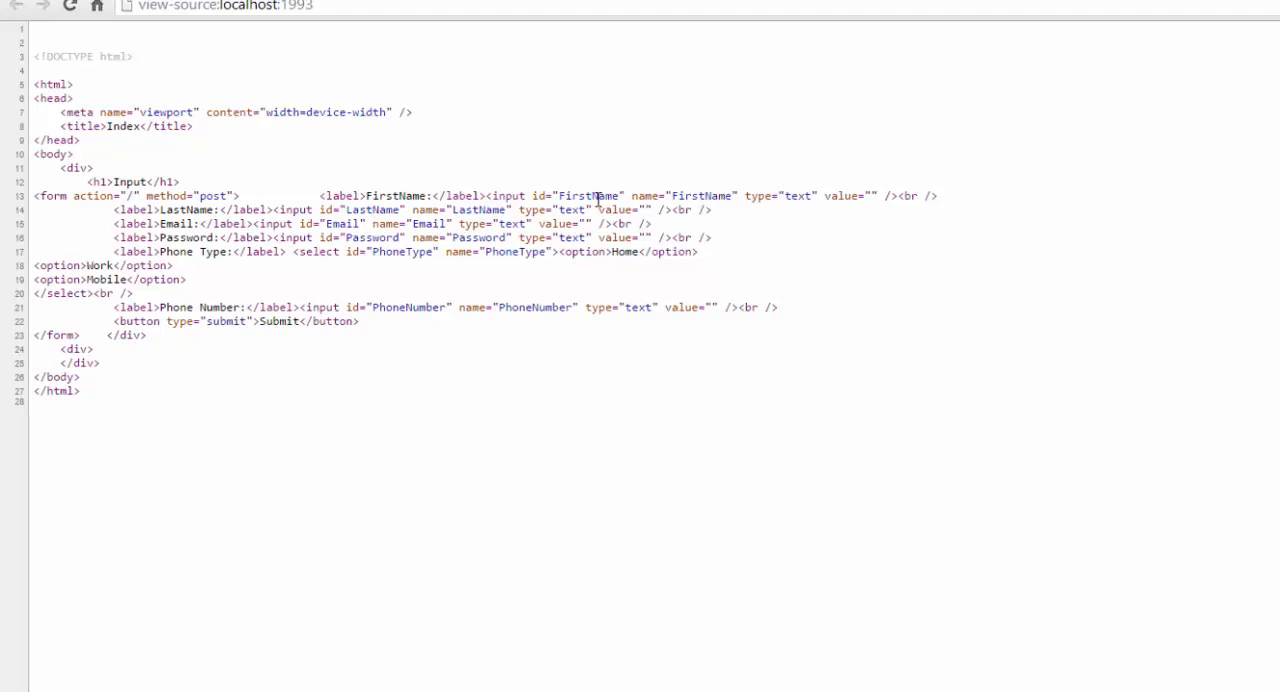
pyautogui.doubleClick(427, 223)
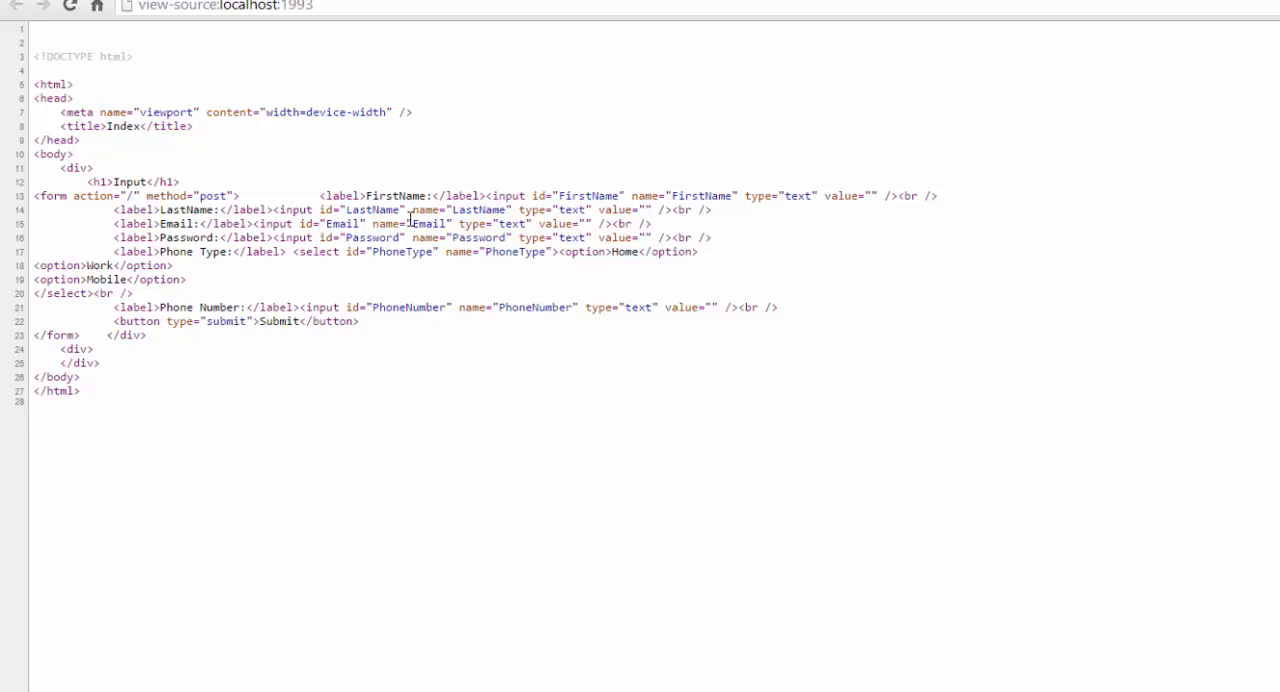
pyautogui.doubleClick(135, 251)
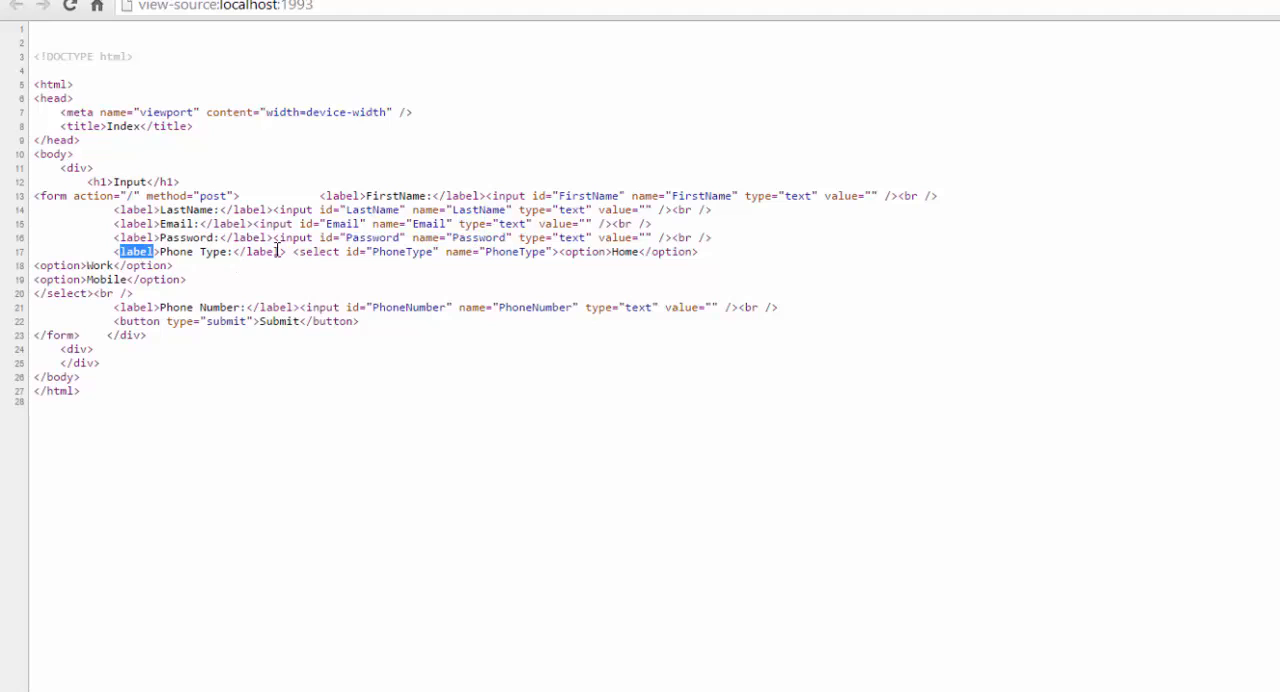
pyautogui.doubleClick(318, 251)
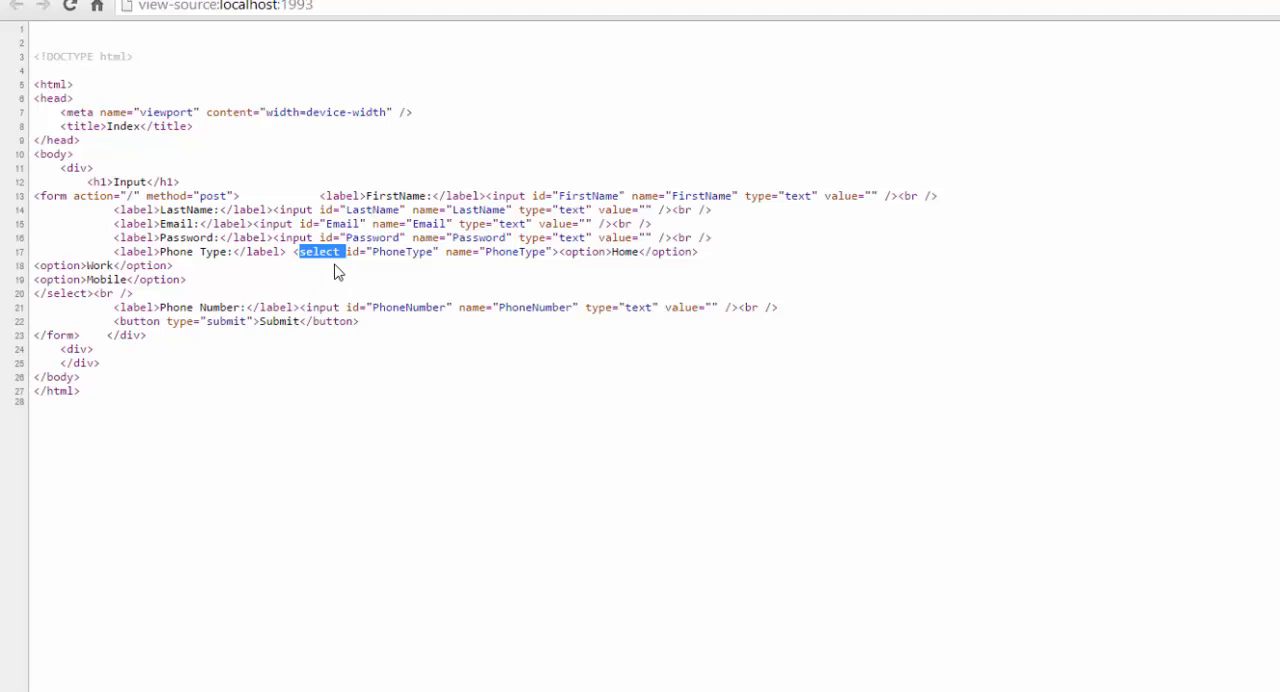
pyautogui.moveTo(525, 260)
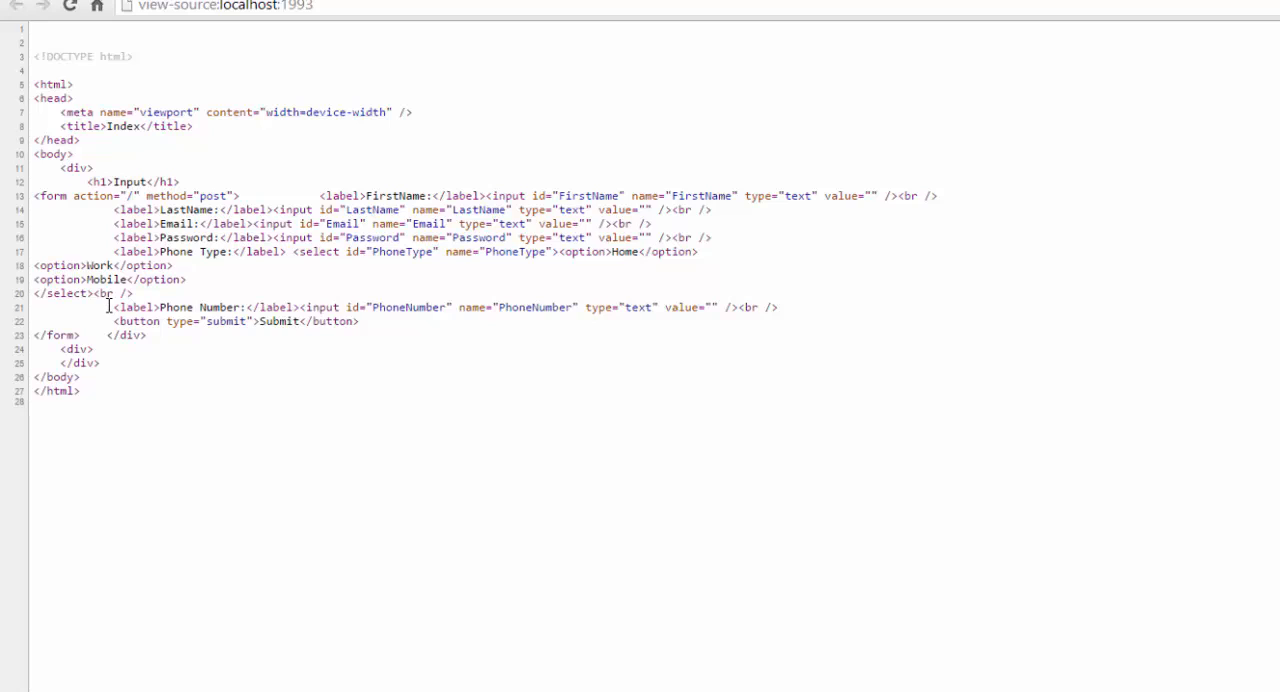
pyautogui.moveTo(564, 337)
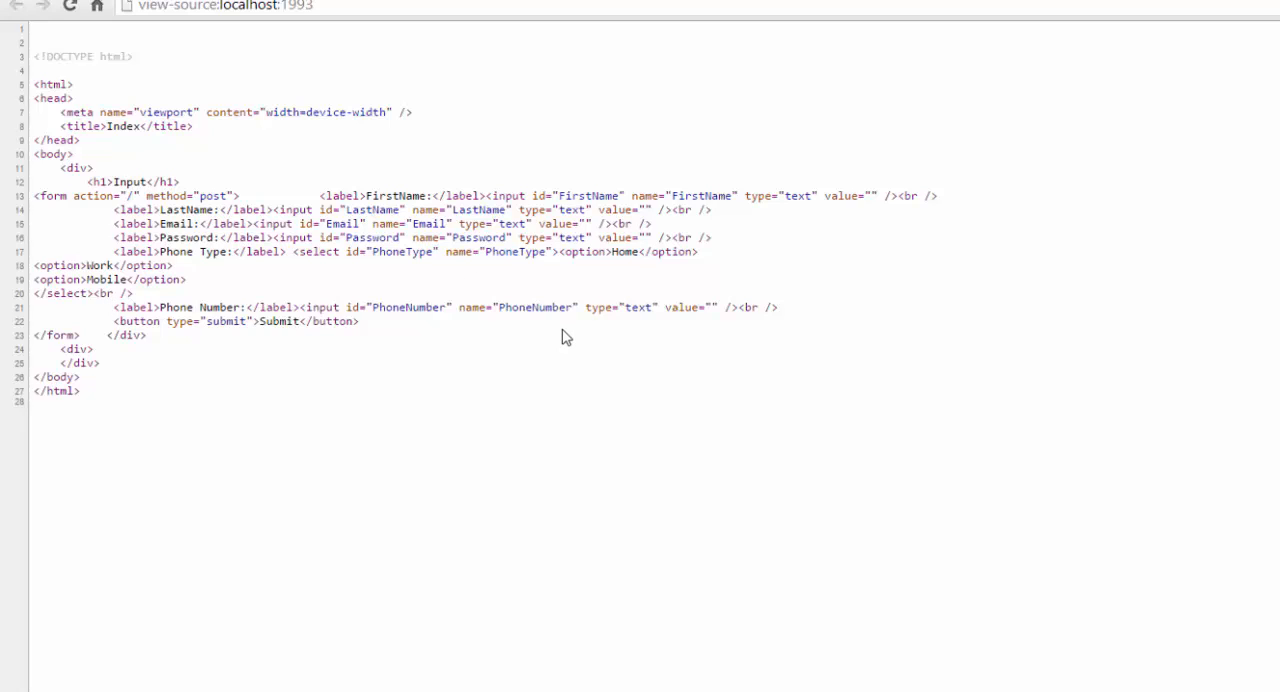
pyautogui.moveTo(207, 321)
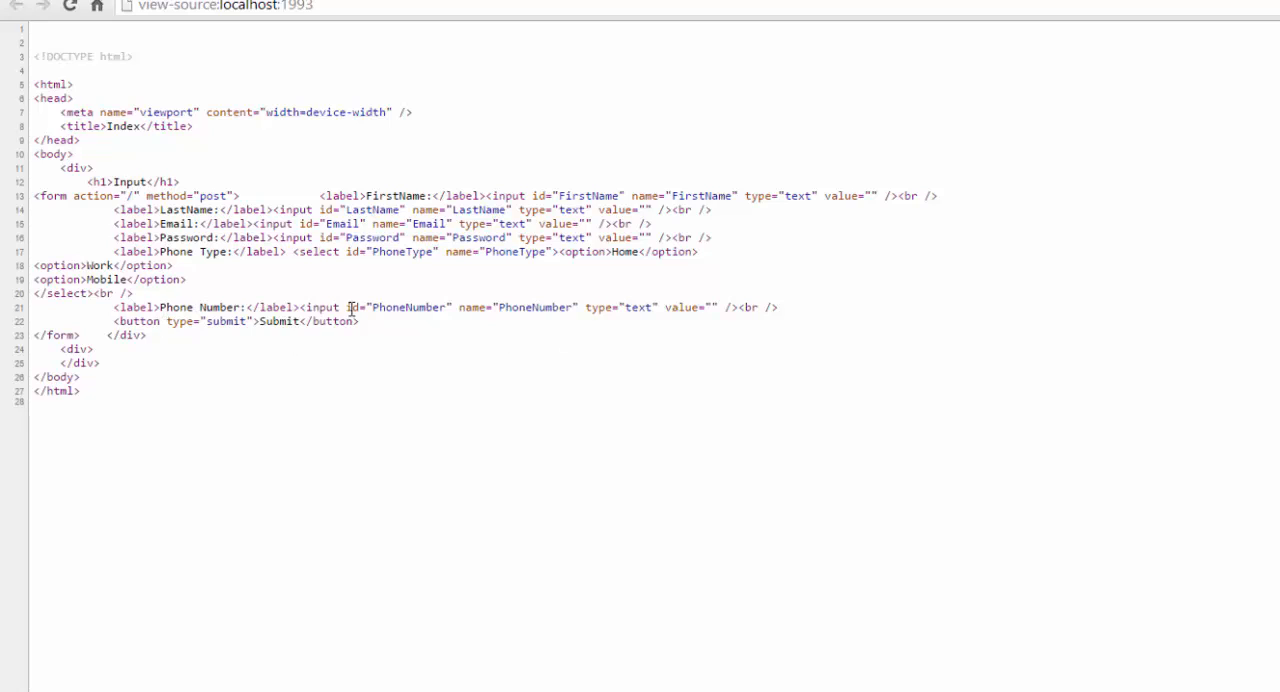
pyautogui.doubleClick(408, 307)
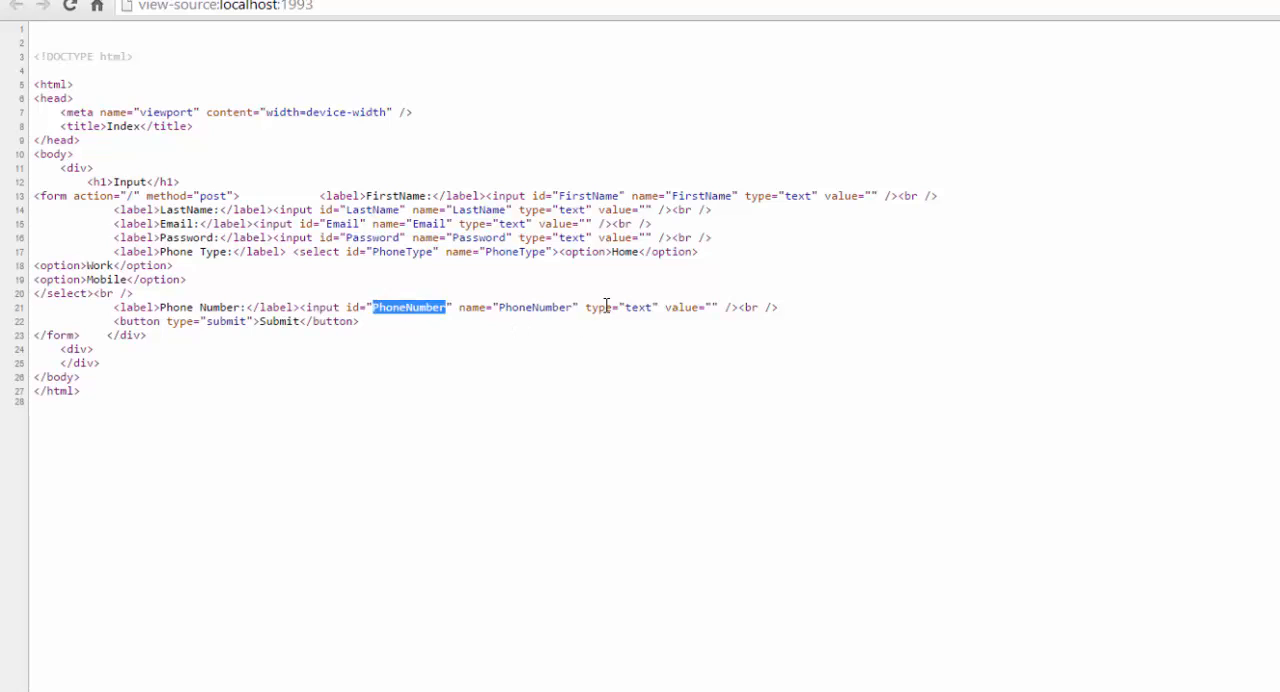
pyautogui.doubleClick(637, 307)
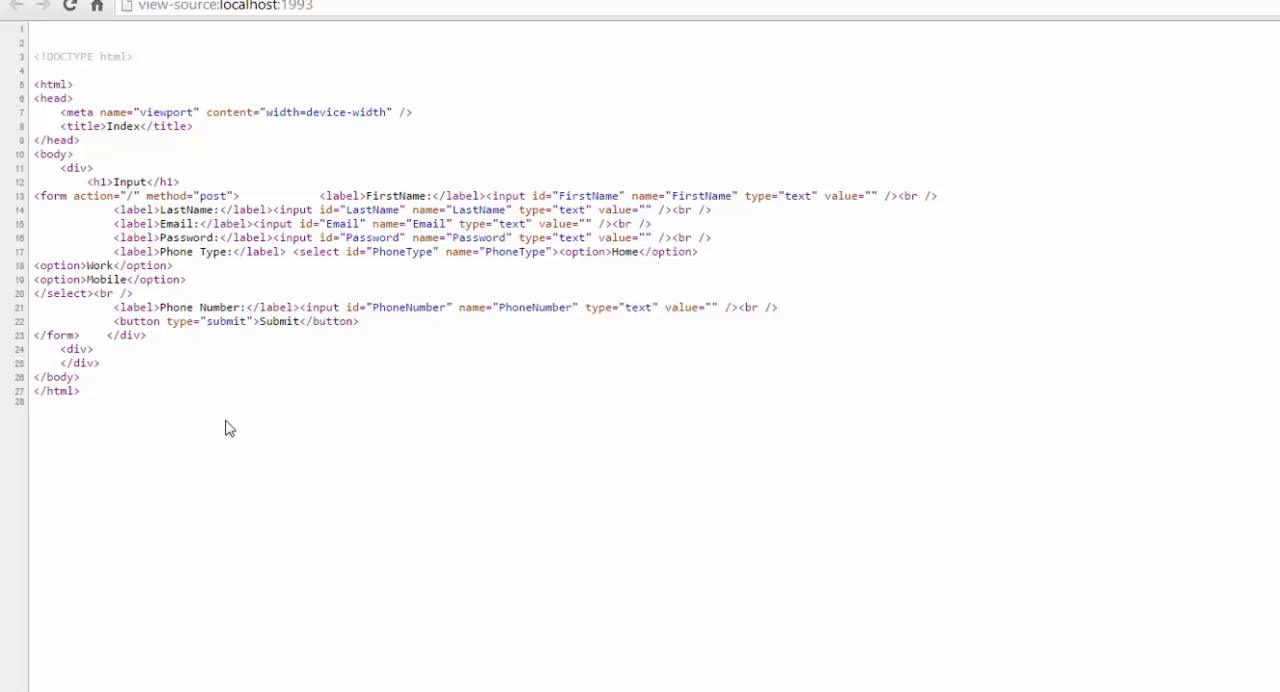
pyautogui.moveTo(677, 287)
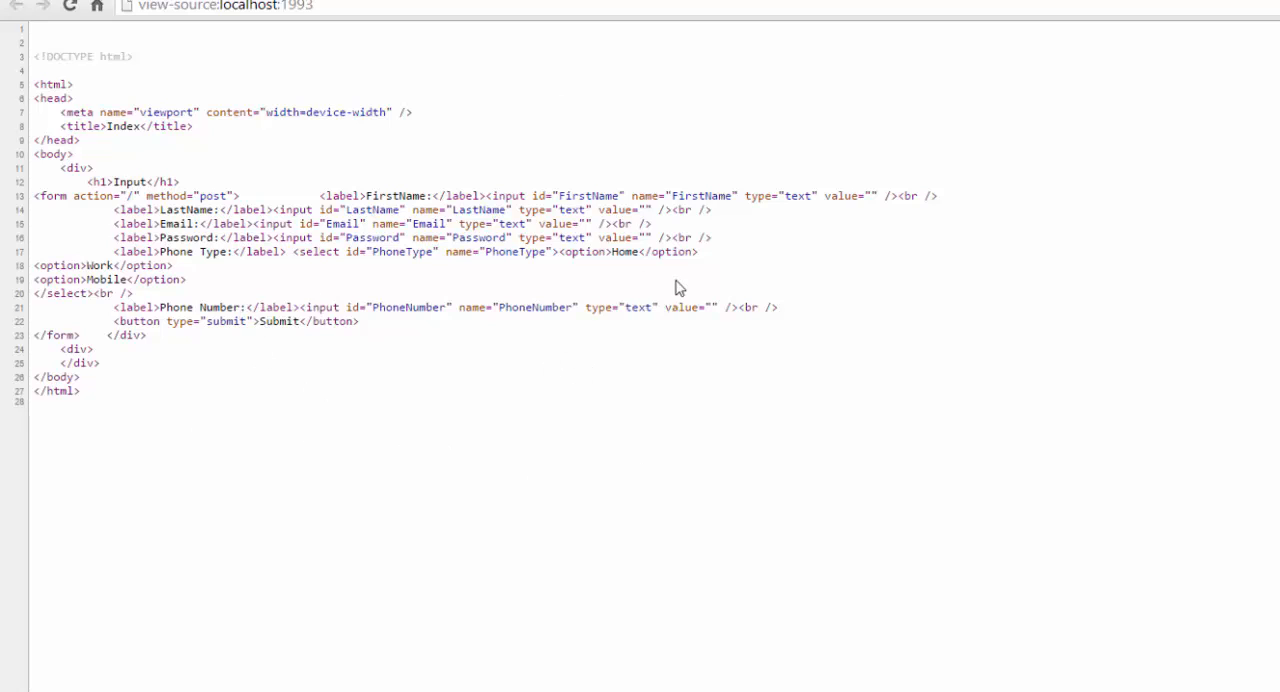
pyautogui.moveTo(590, 251)
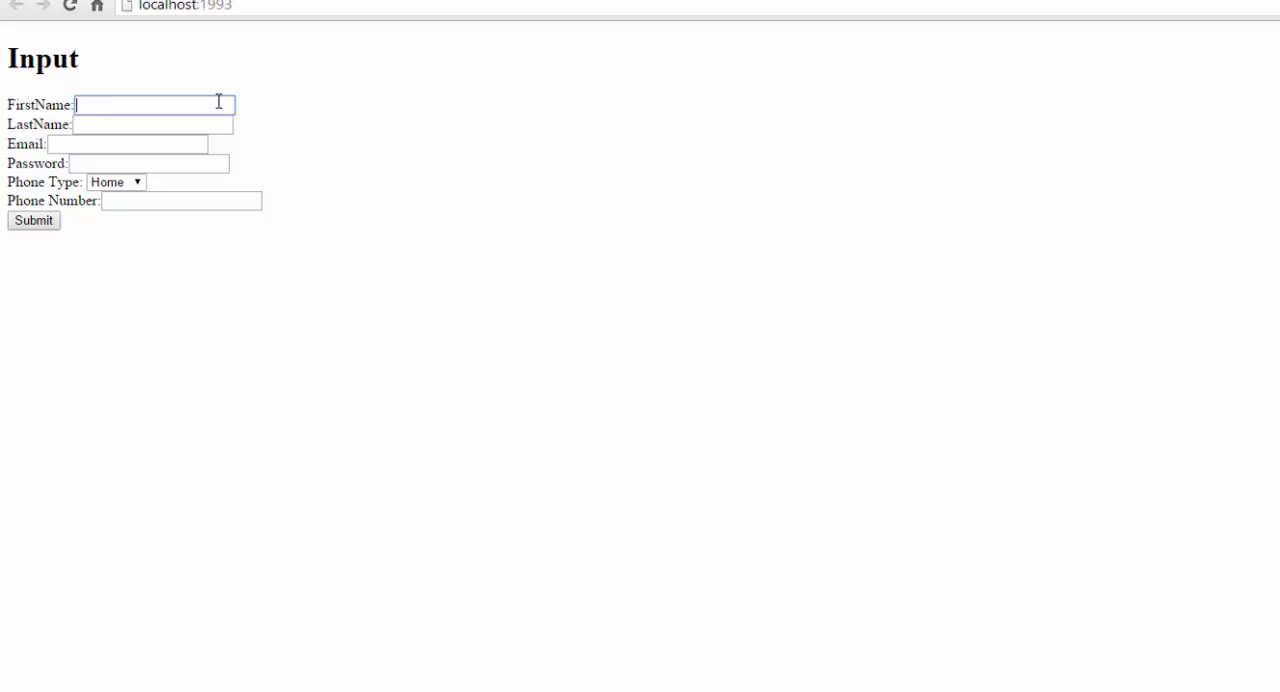
pyautogui.write('Kevin')
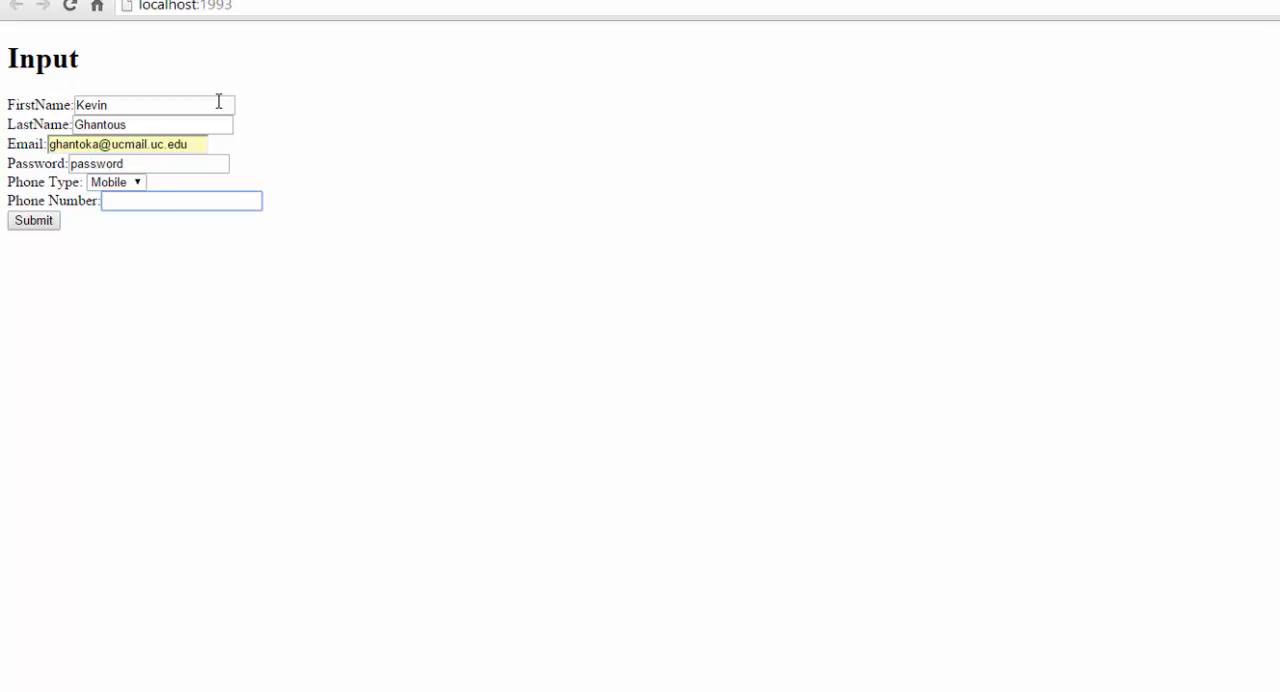
pyautogui.write('5135551')
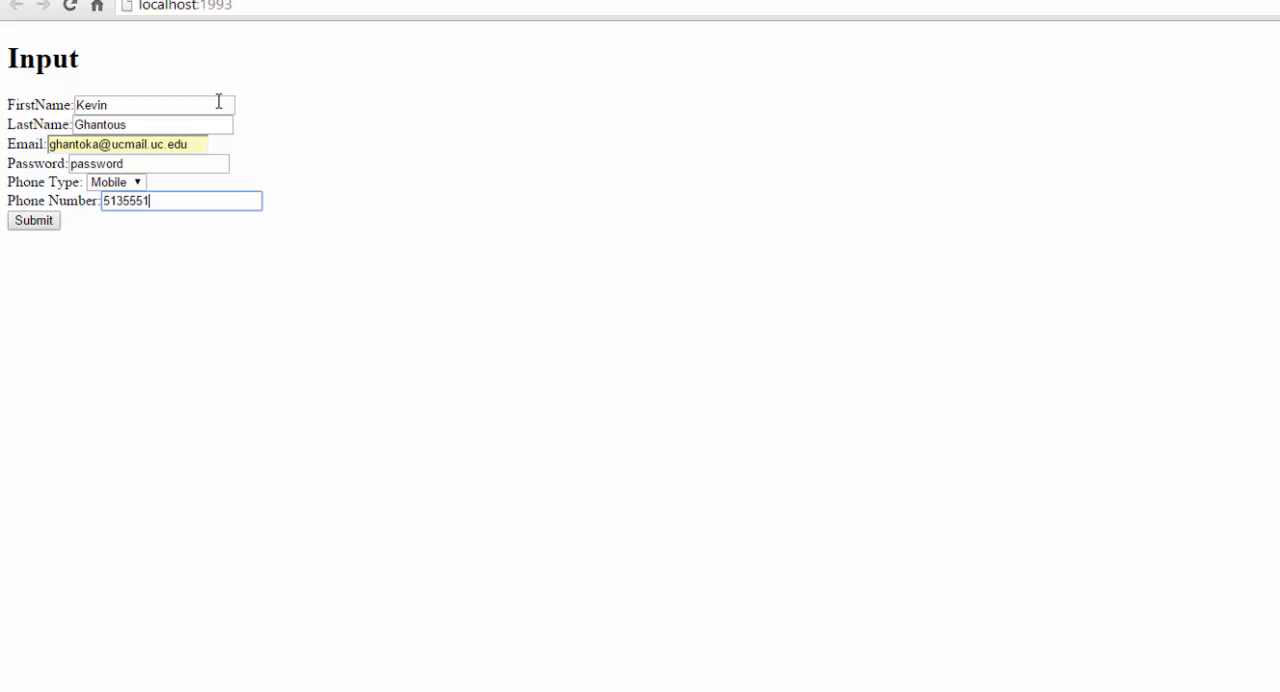
pyautogui.write('234')
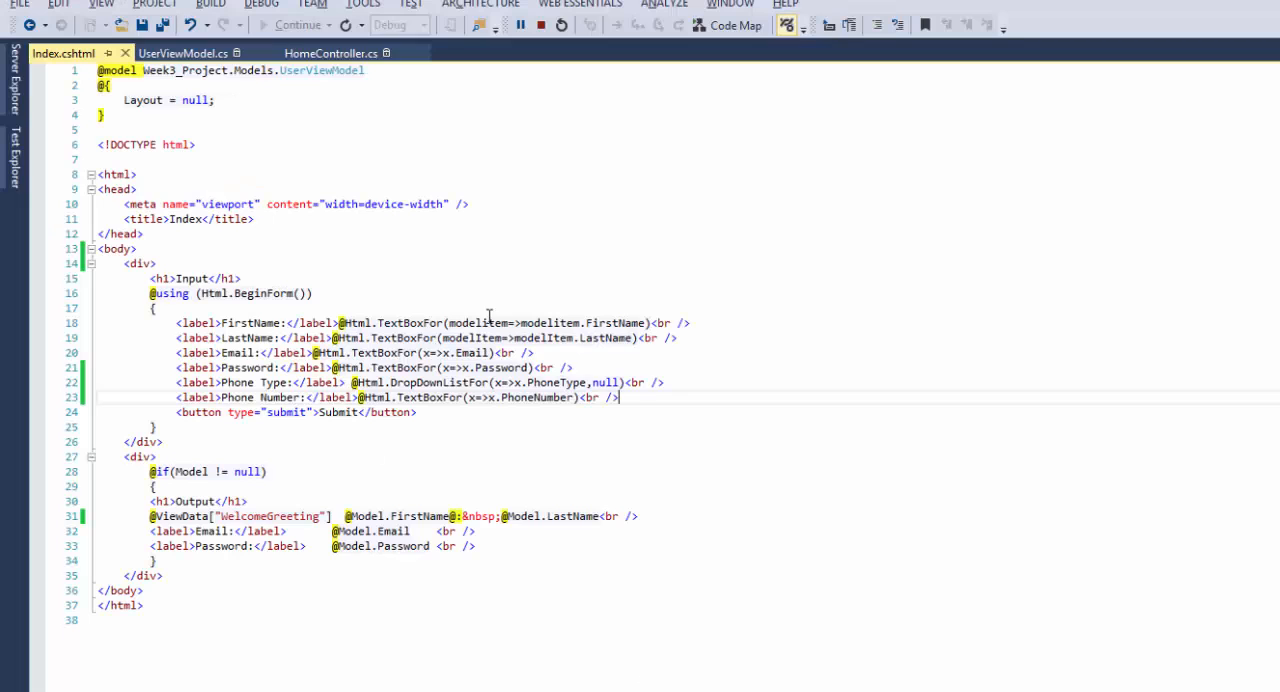
pyautogui.click(332, 54)
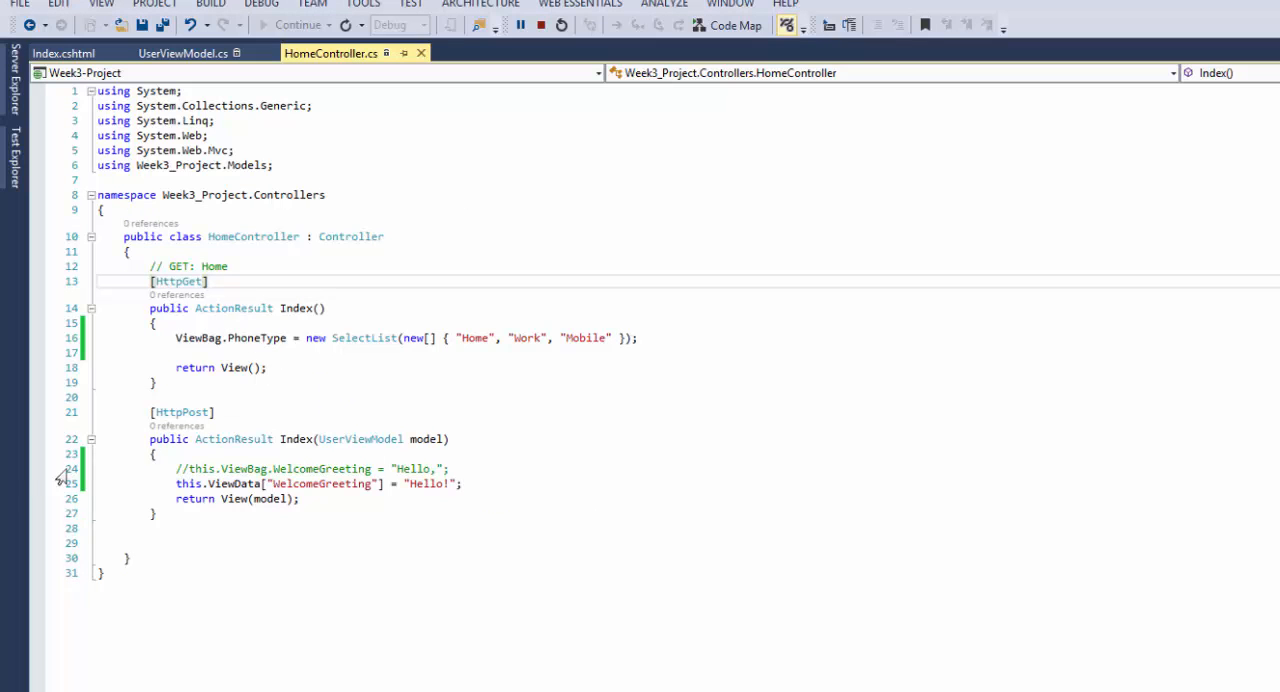
pyautogui.moveTo(38, 496)
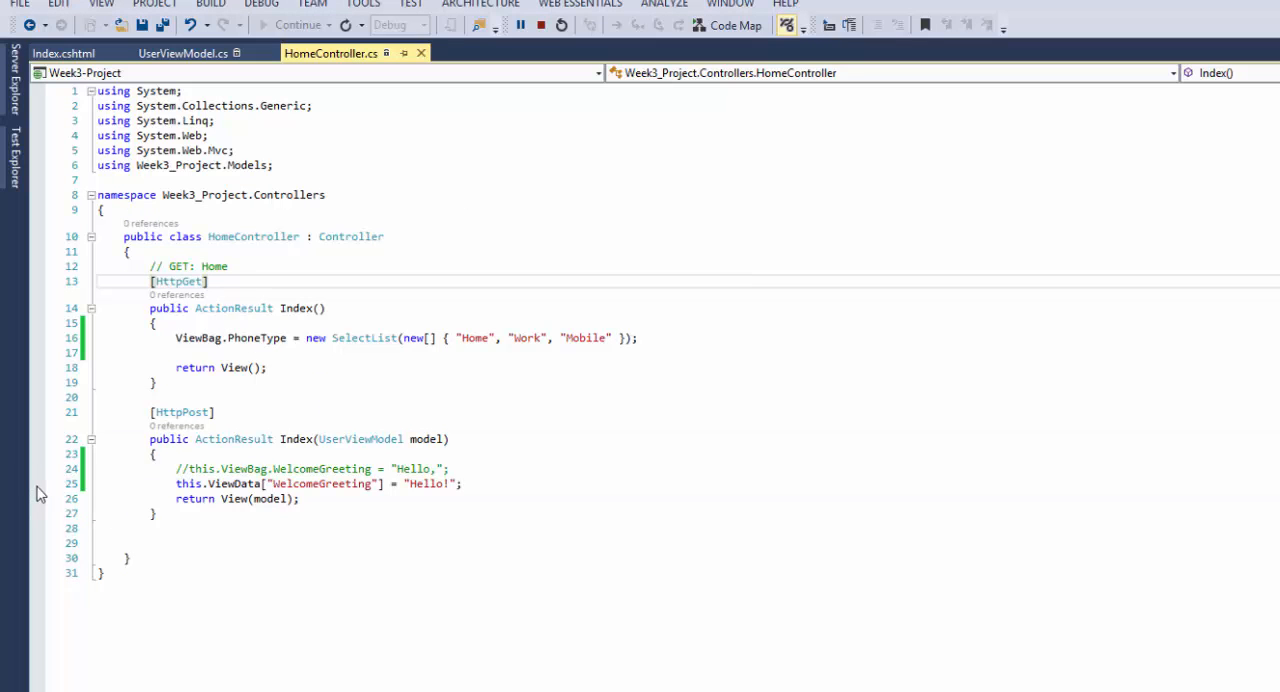
pyautogui.click(49, 484)
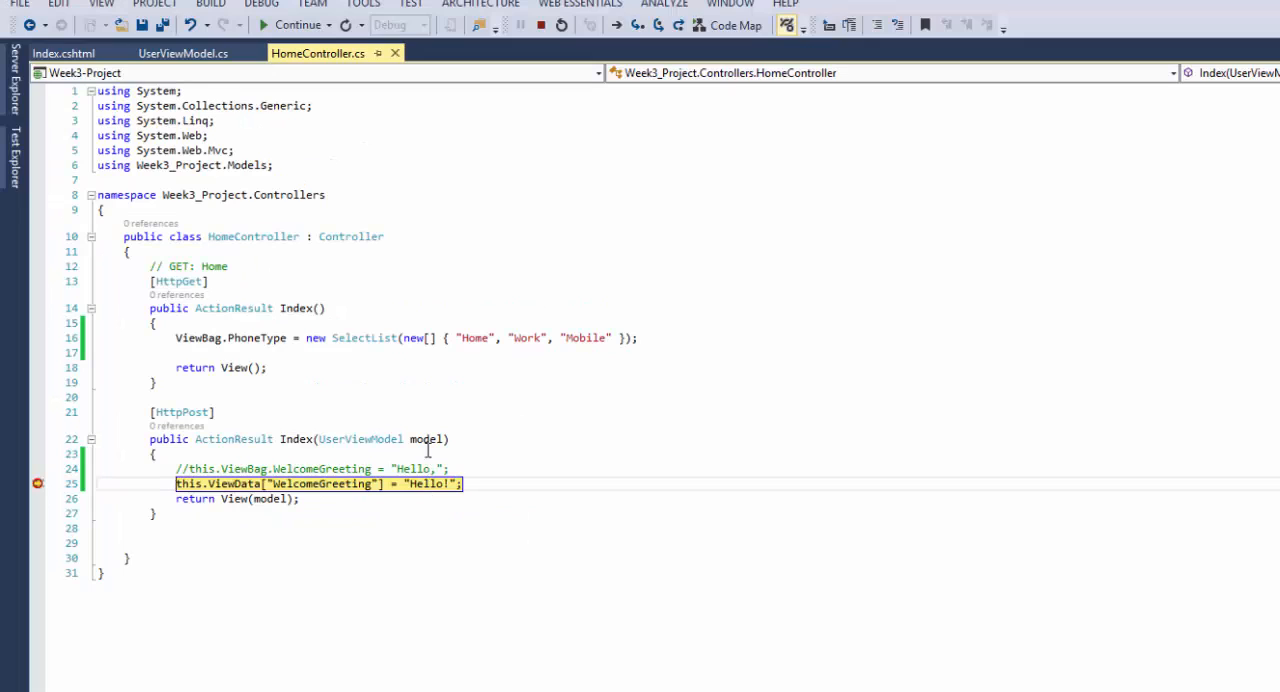
pyautogui.moveTo(427, 439)
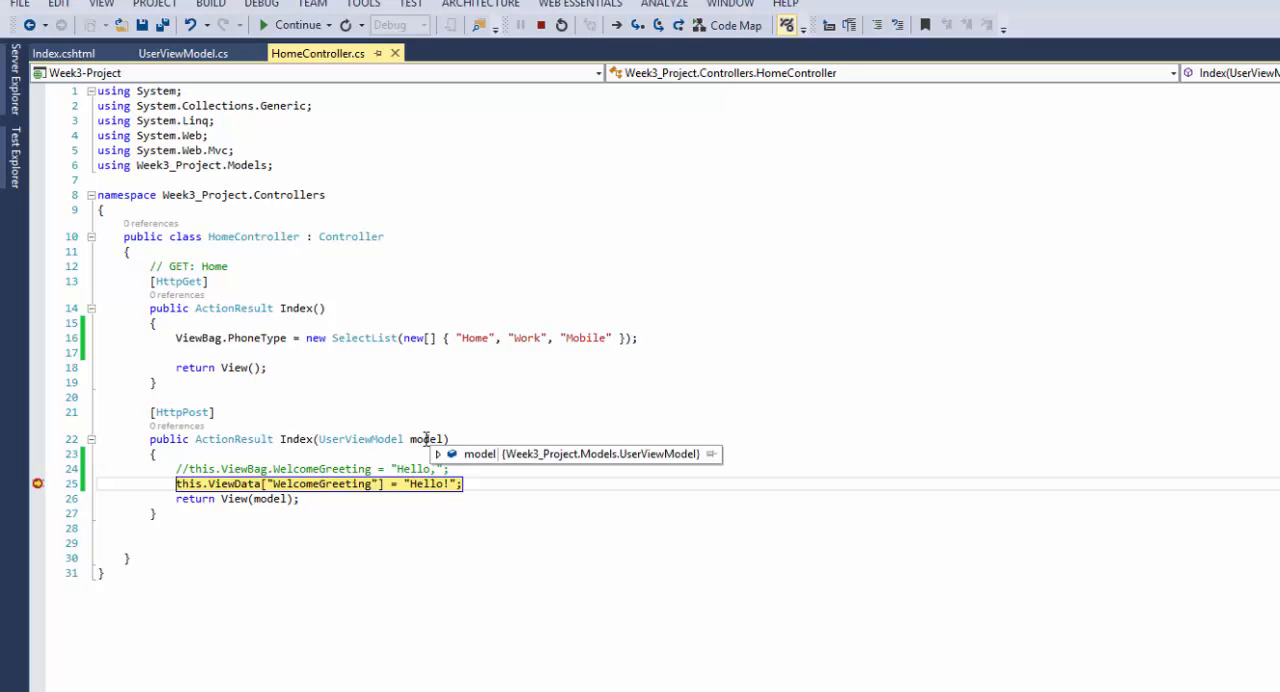
pyautogui.click(439, 454)
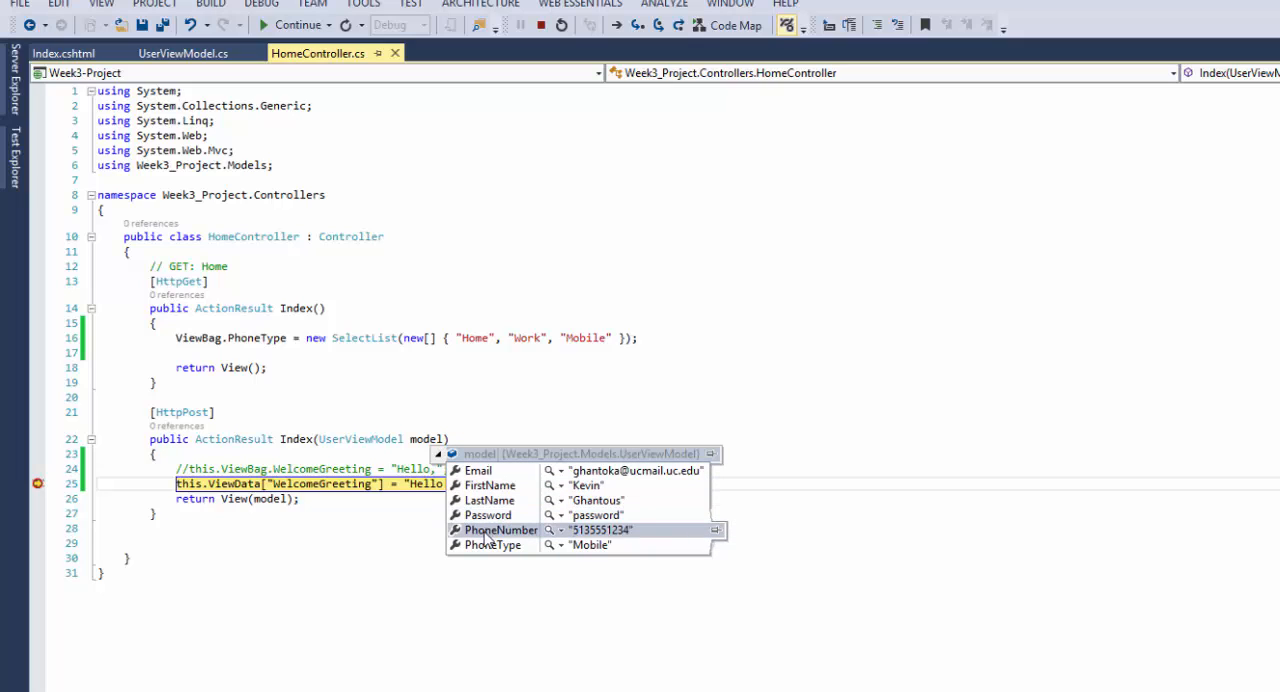
pyautogui.moveTo(504, 556)
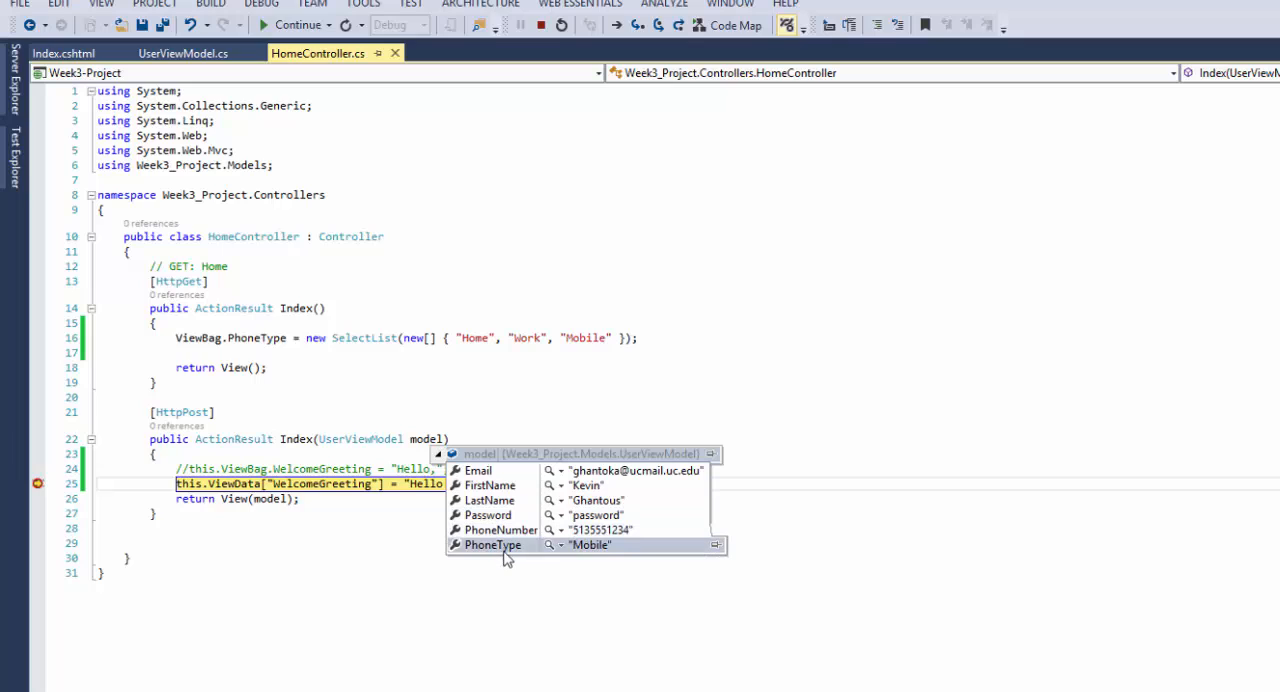